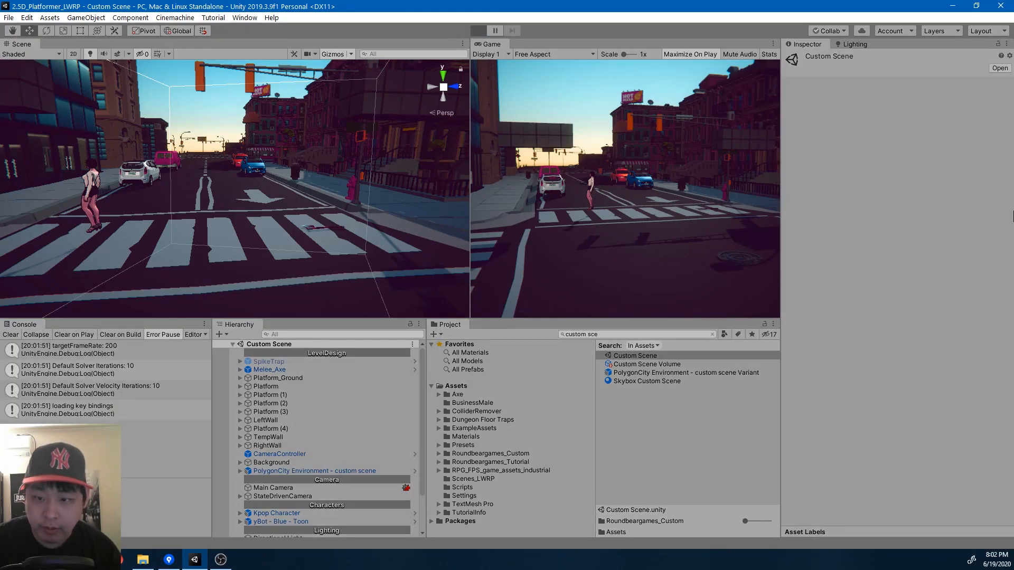
Step: Play-test the Custom Scene, then search the Project for 'day' to list the Day scenes
click(477, 31)
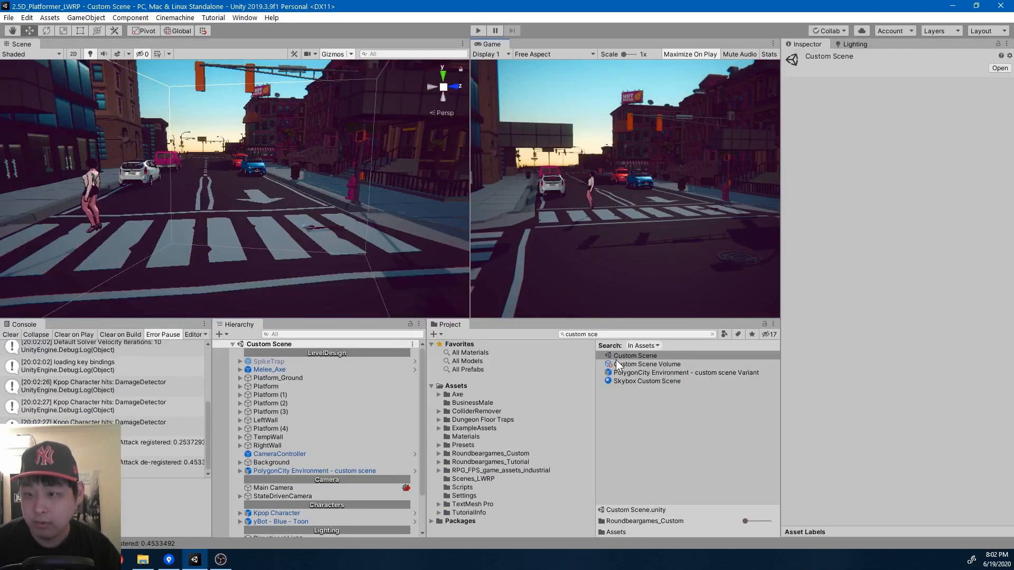
text(day)
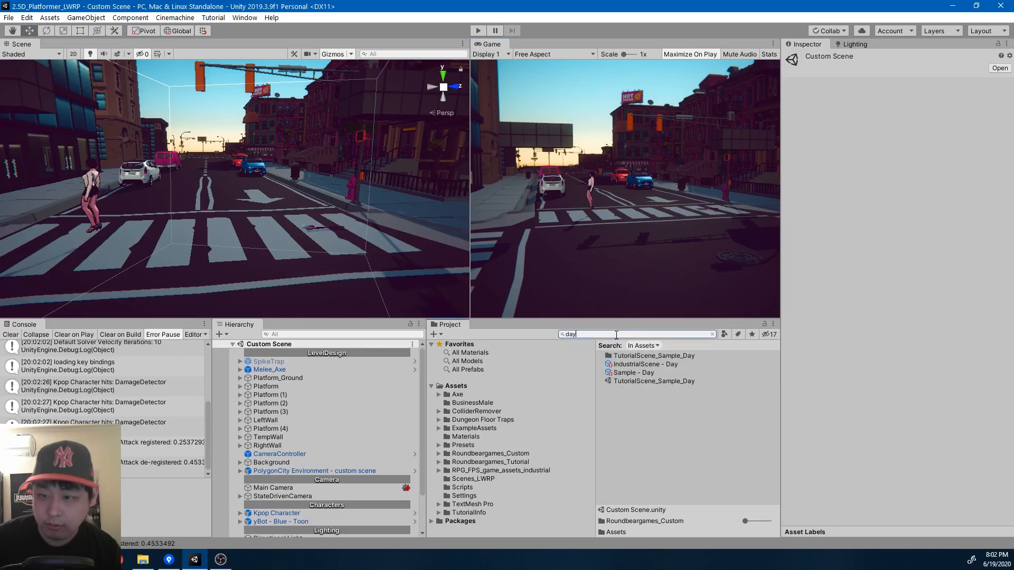
Step: Open and play-test TutorialScene_Sample_Day, then filter Project assets for 'custom'
double_click(653, 381)
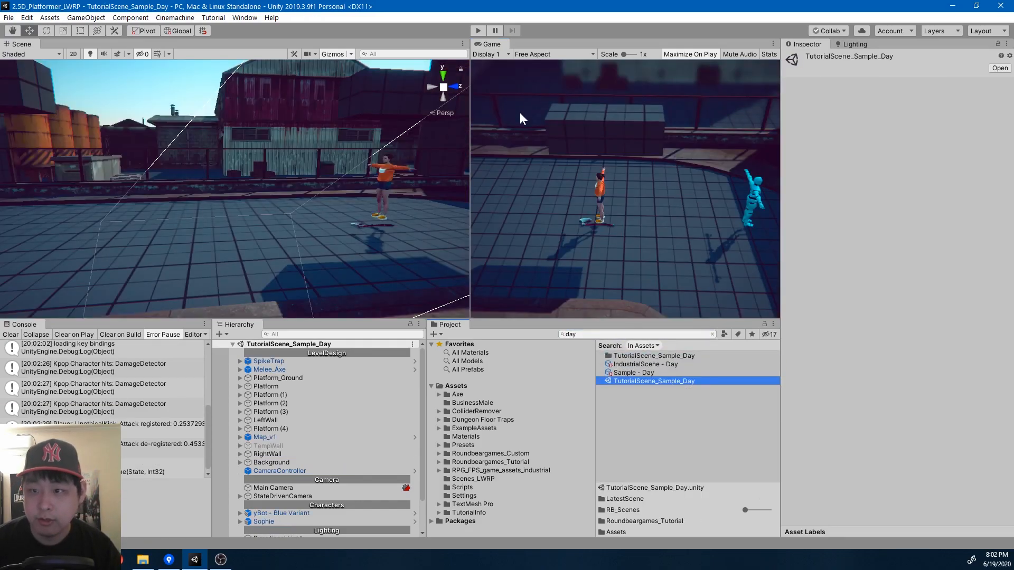
click(478, 30)
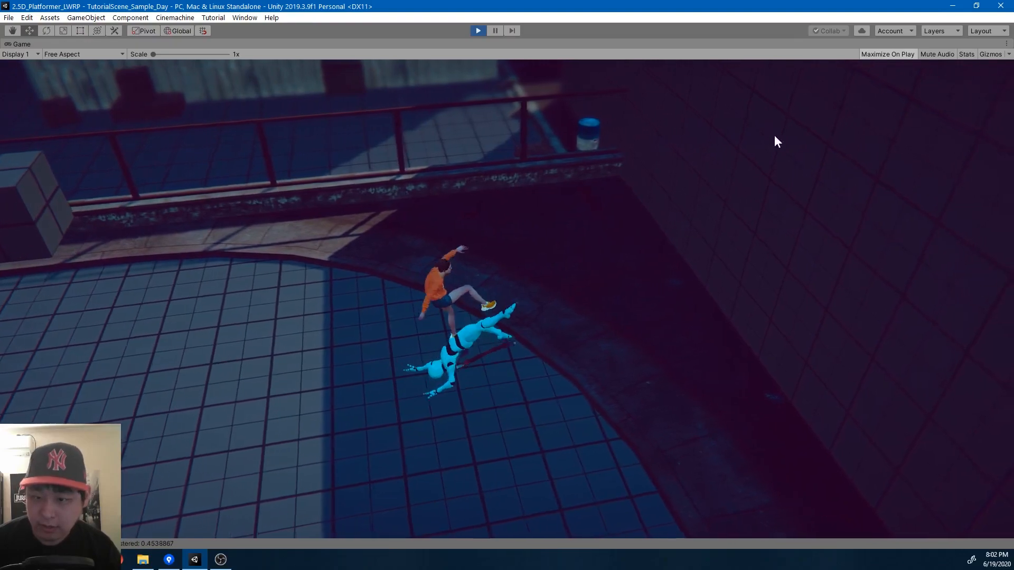
click(495, 31)
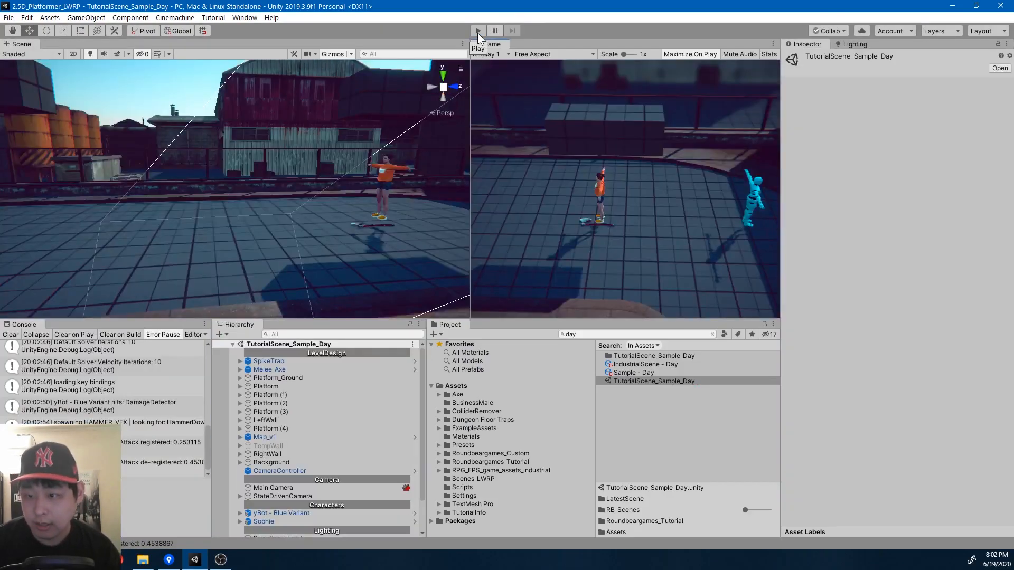
click(637, 334)
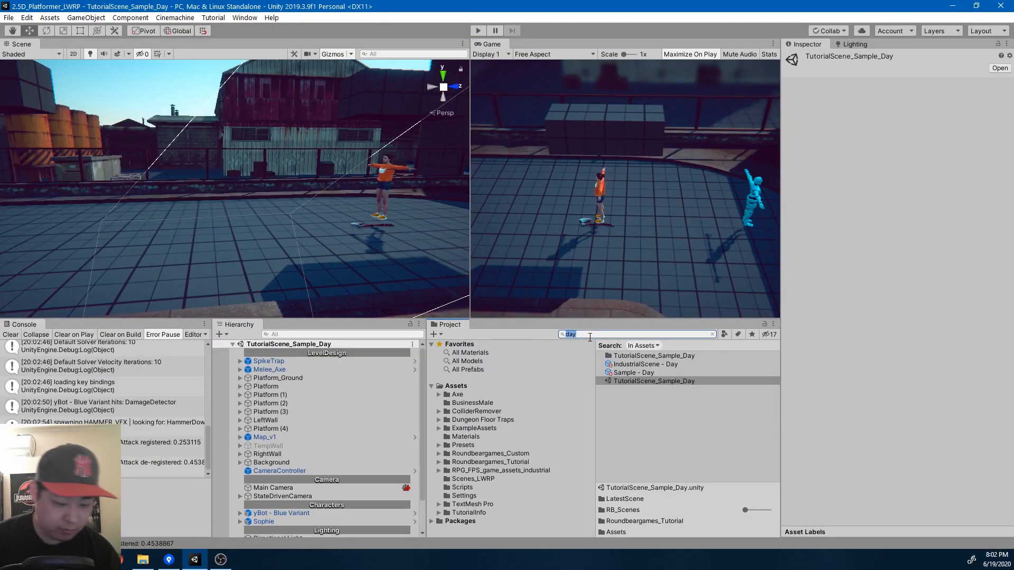
text(custom)
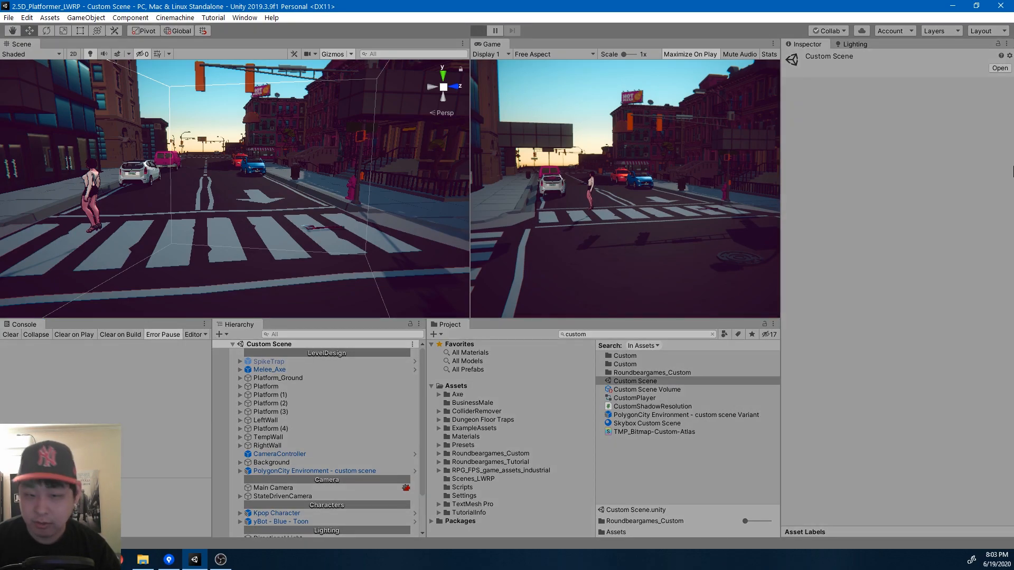
Step: Run the Custom Scene in play mode for about a minute, then stop it
click(477, 31)
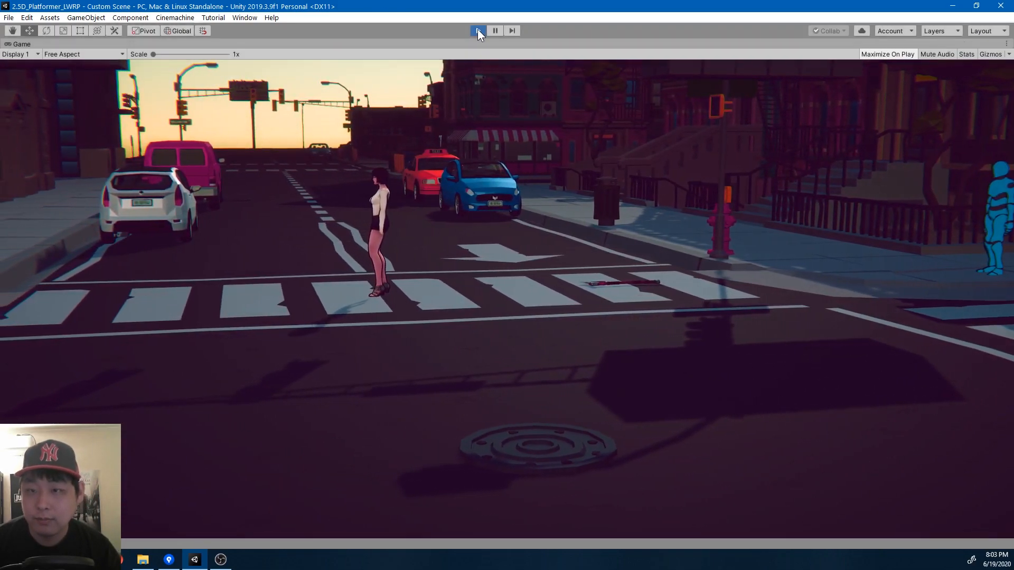
click(478, 30)
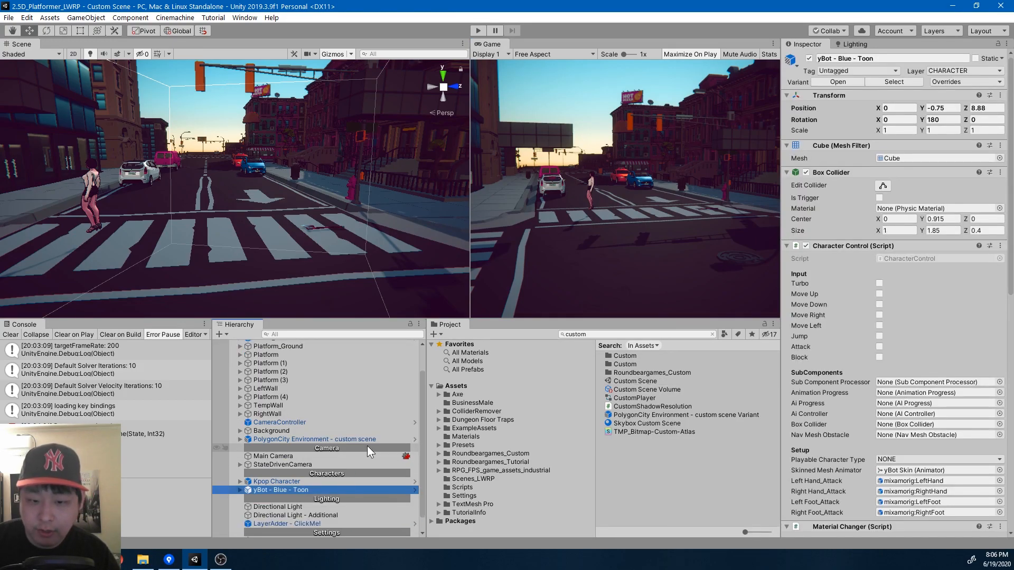
Step: Expand Kpop Character, select Kpop Idle Clean Prefab, and show its DefaultPlayer Animator graph
click(271, 498)
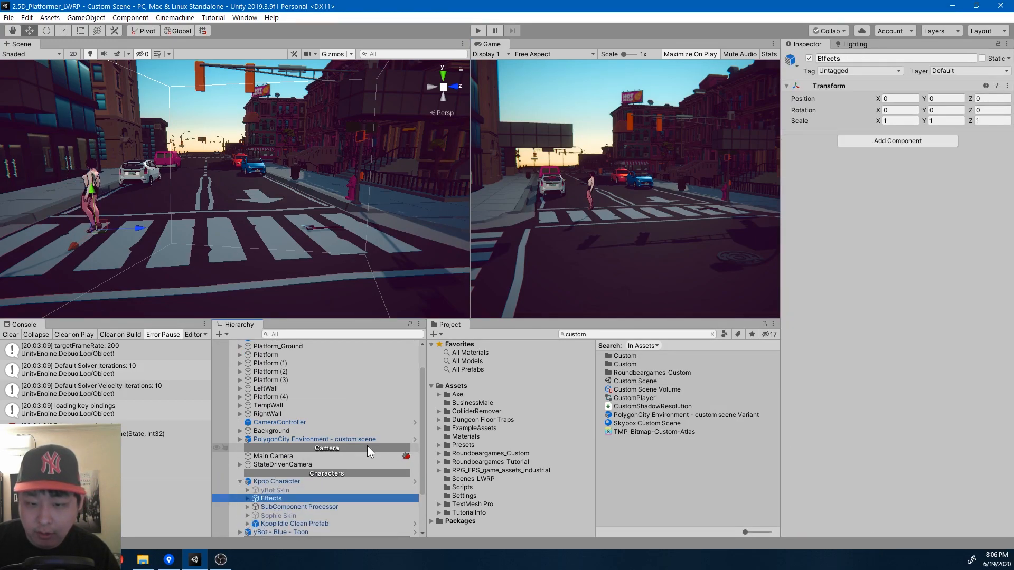
click(295, 523)
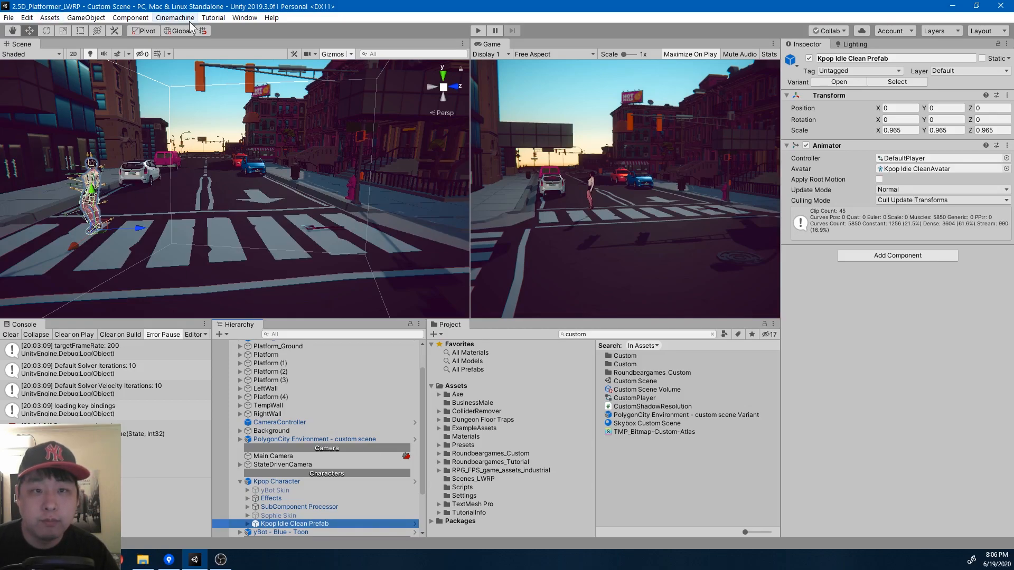
click(245, 17)
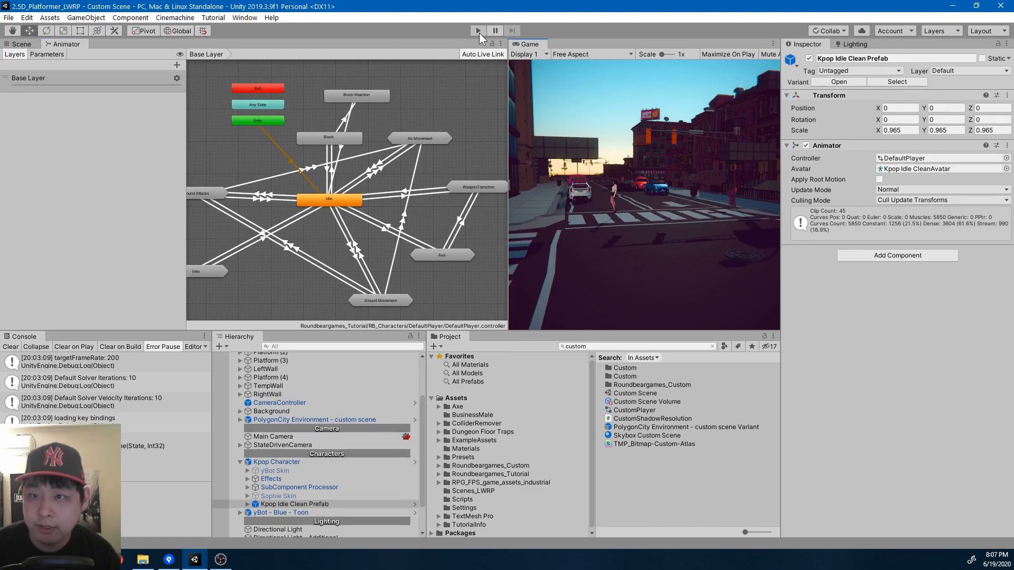
Step: Enter play mode, inspect the Idle state, and ping its ability asset in the Project
click(478, 31)
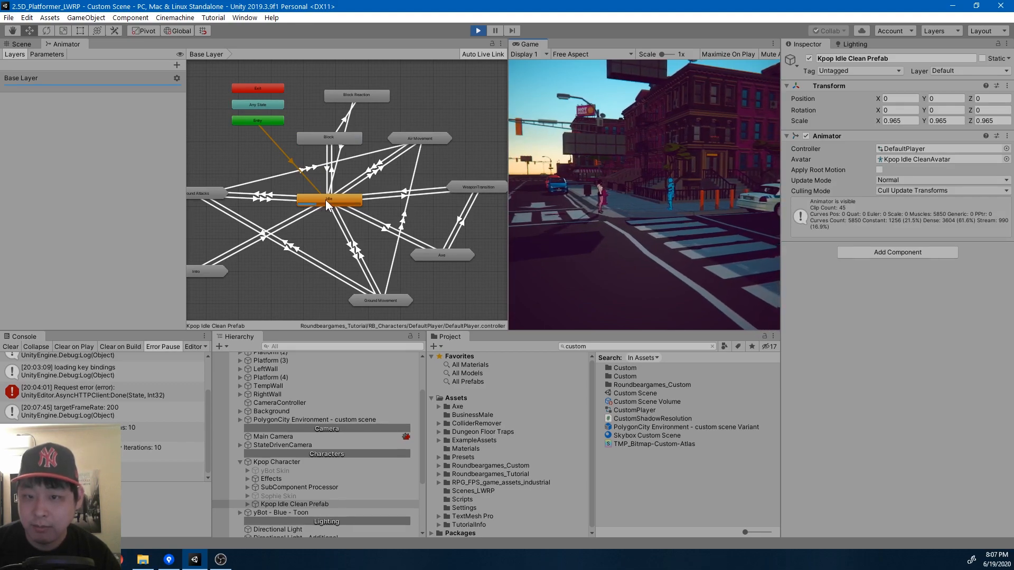
click(329, 200)
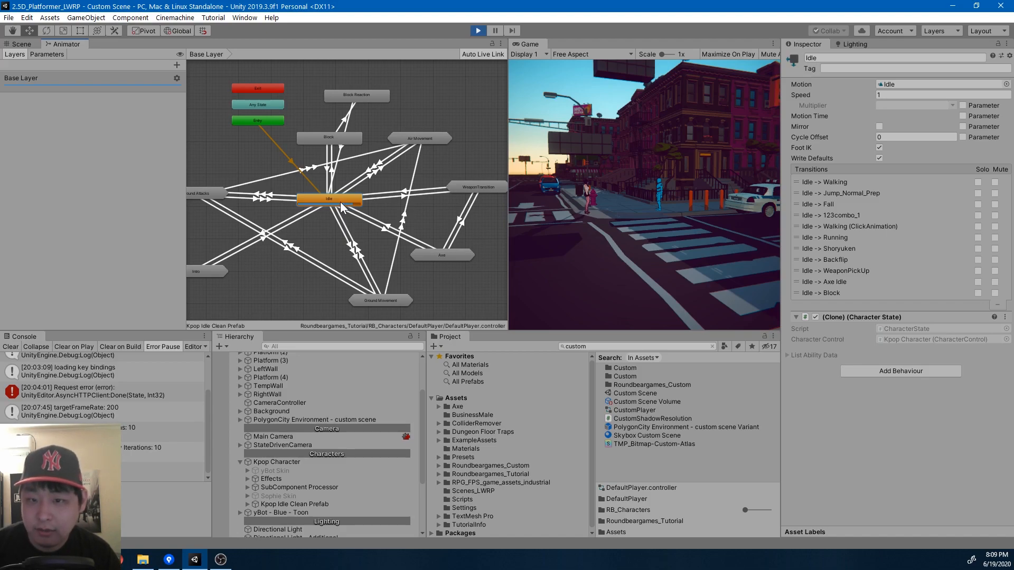
mouse_move(437, 210)
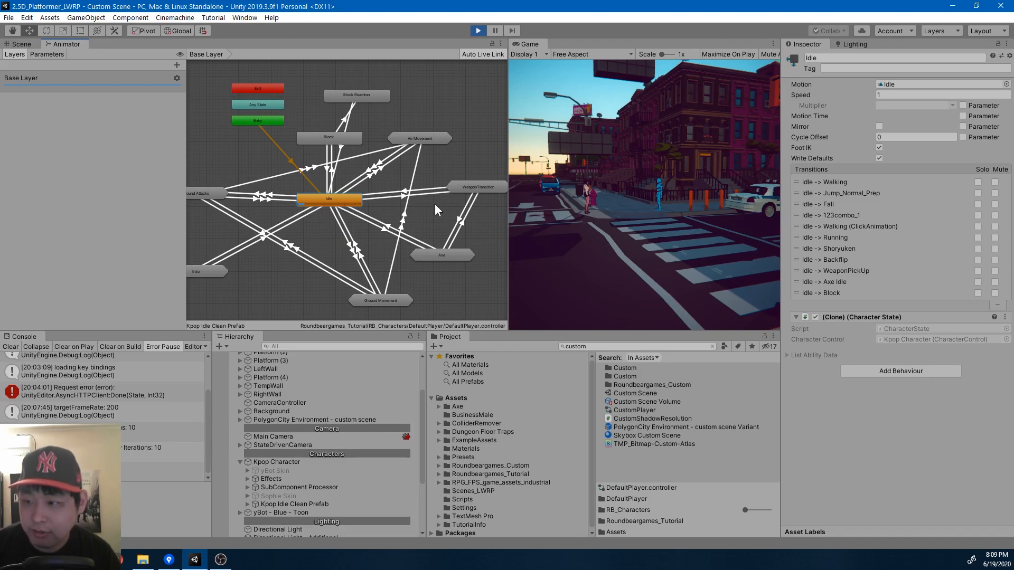
click(787, 355)
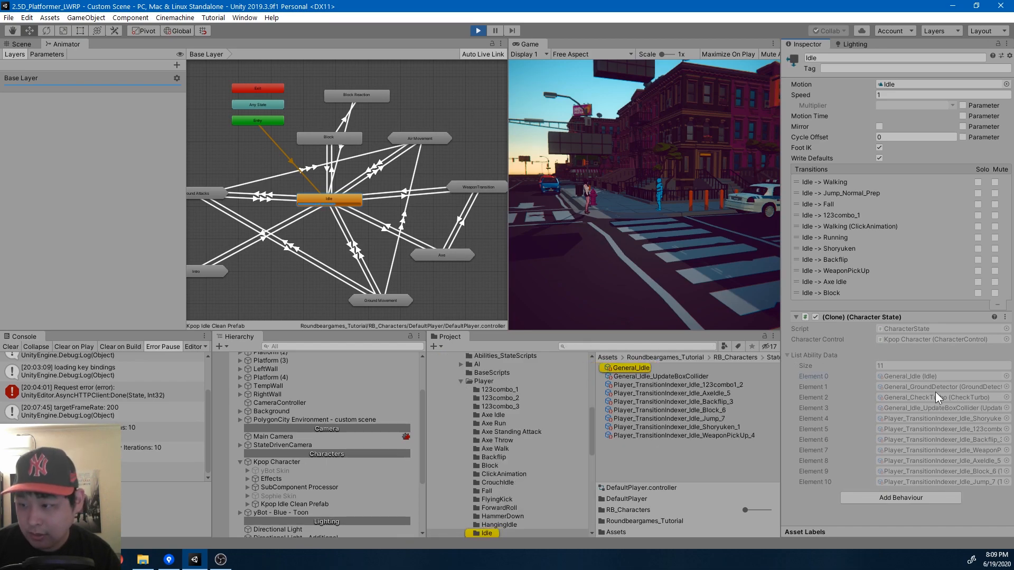
mouse_move(780, 324)
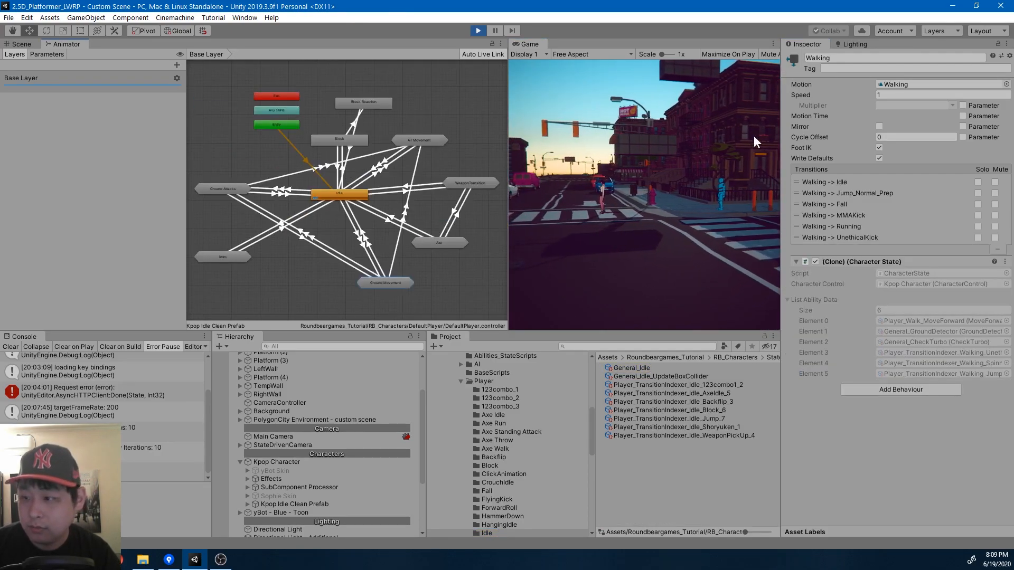
Step: Stop play mode, return to the Base Layer, and open the Air Movement sub-state machine
click(496, 30)
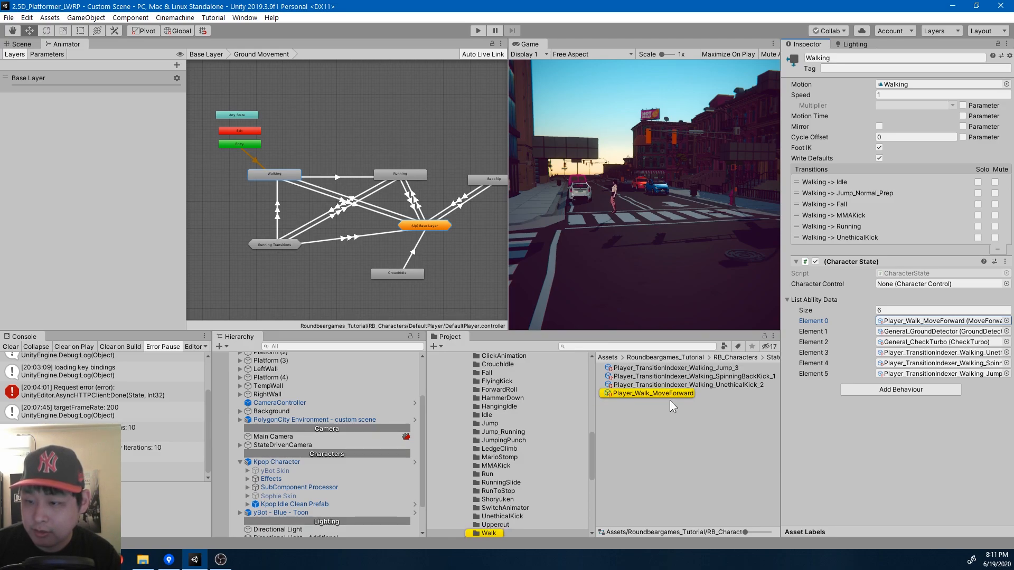
click(646, 393)
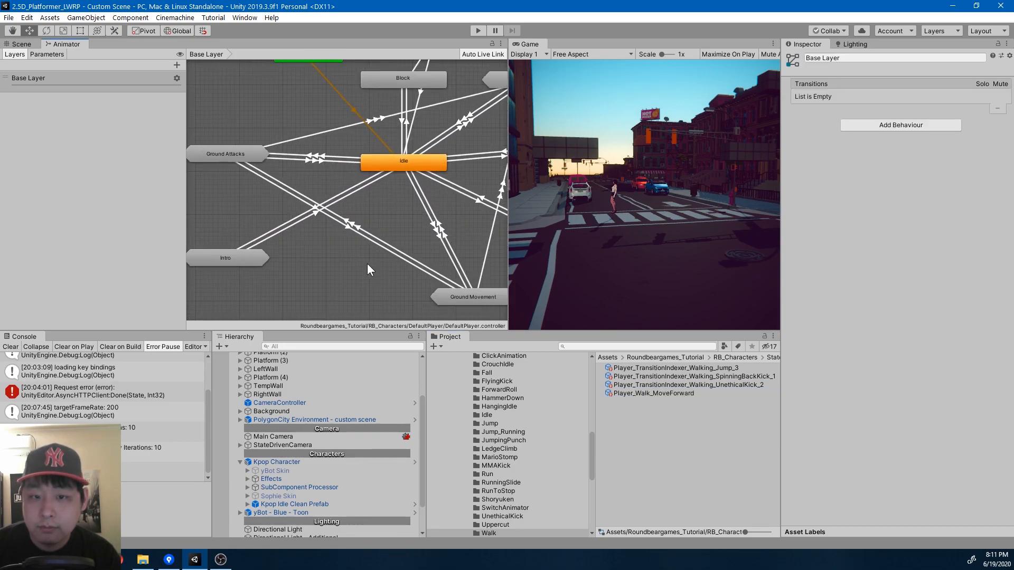
double_click(470, 297)
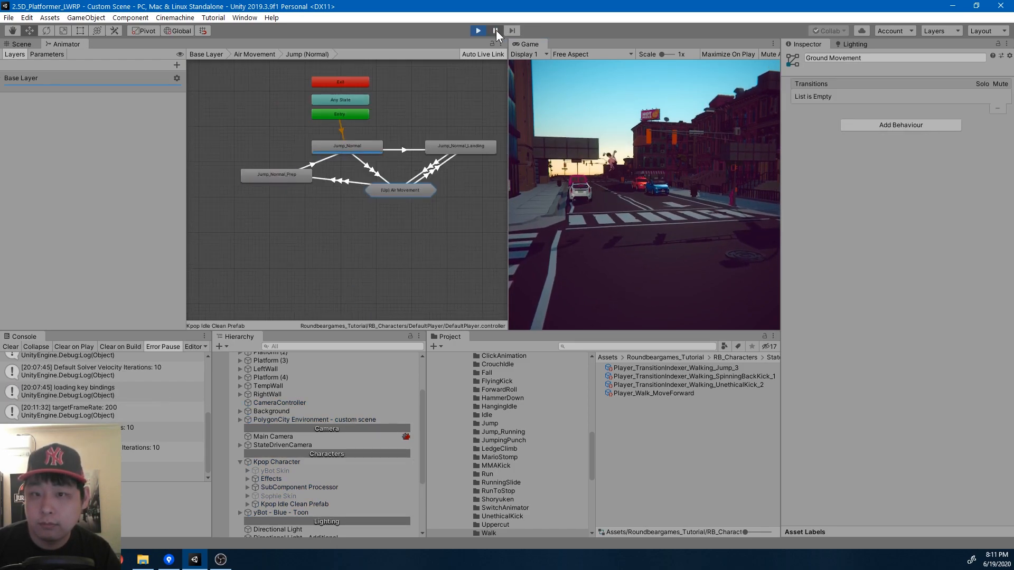
Step: Start play mode and ping Jump_Normal's assets: Player_Jump_Normal, ledge-grab and lock-transition abilities
click(477, 31)
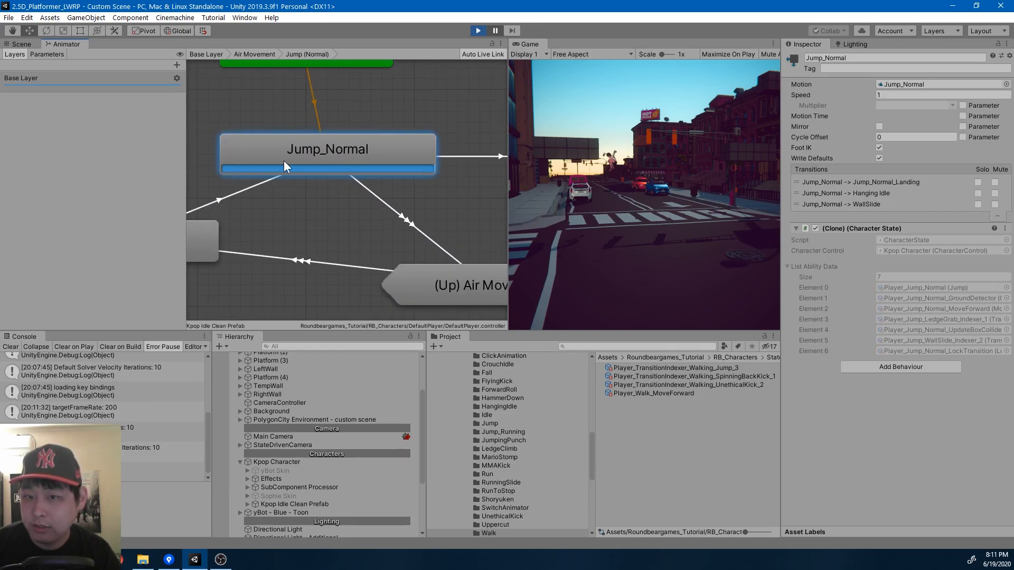
click(490, 423)
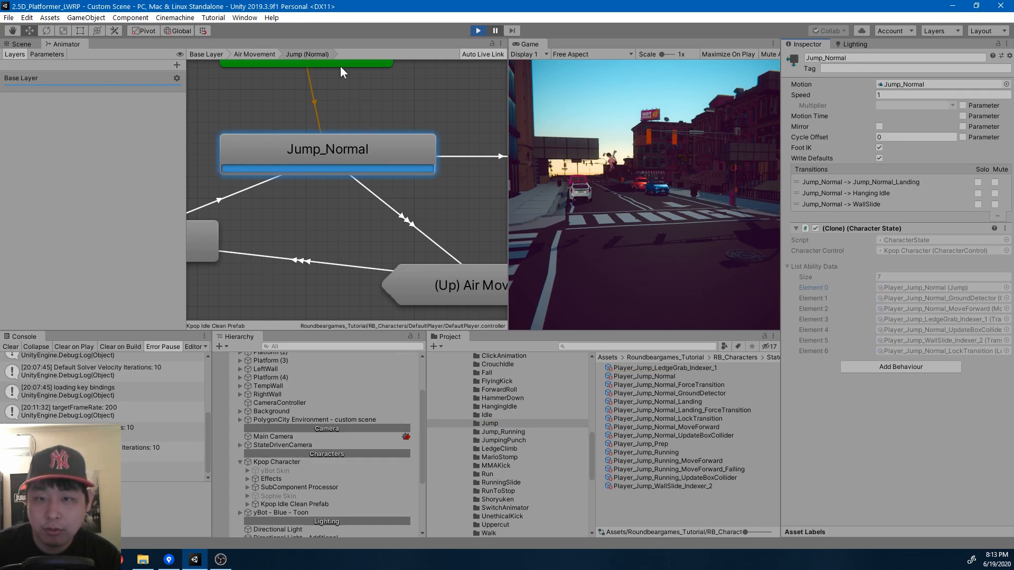
mouse_move(336, 224)
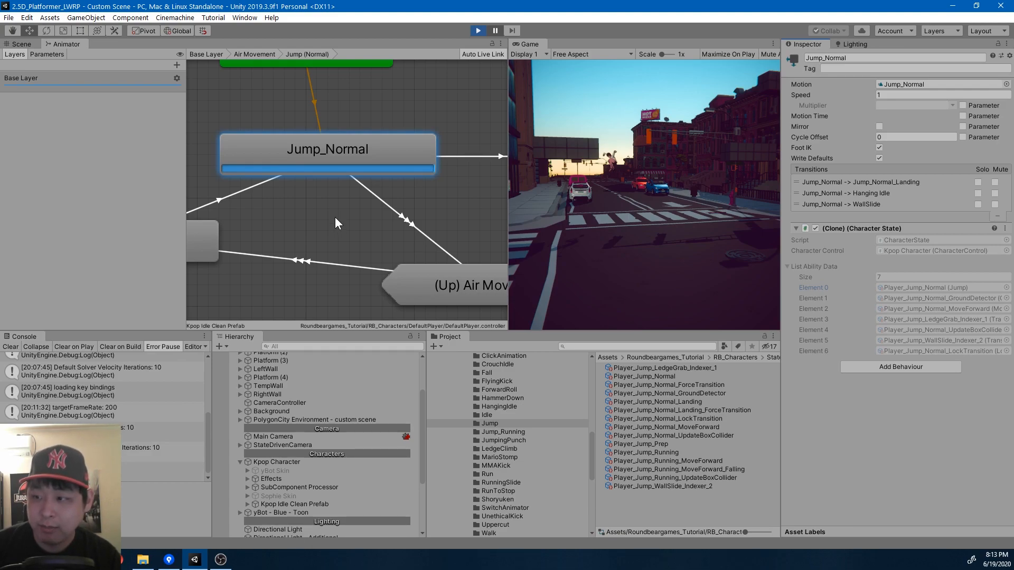
click(646, 376)
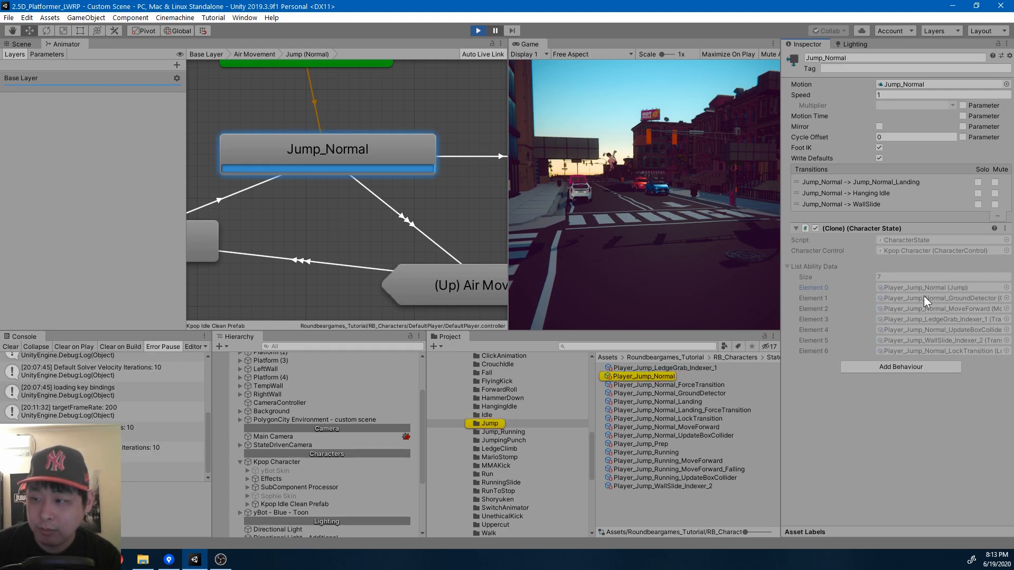
click(660, 367)
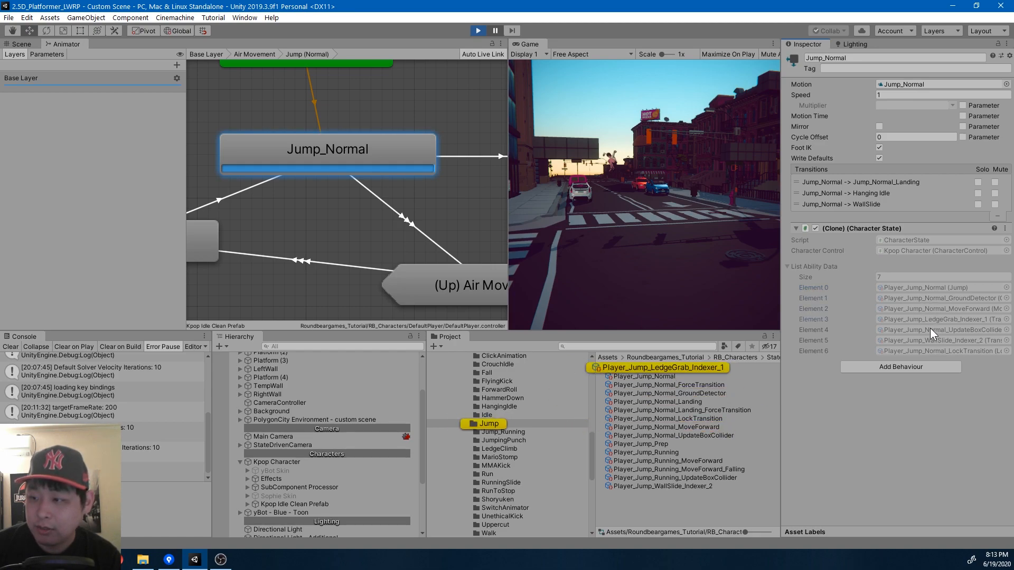
click(668, 419)
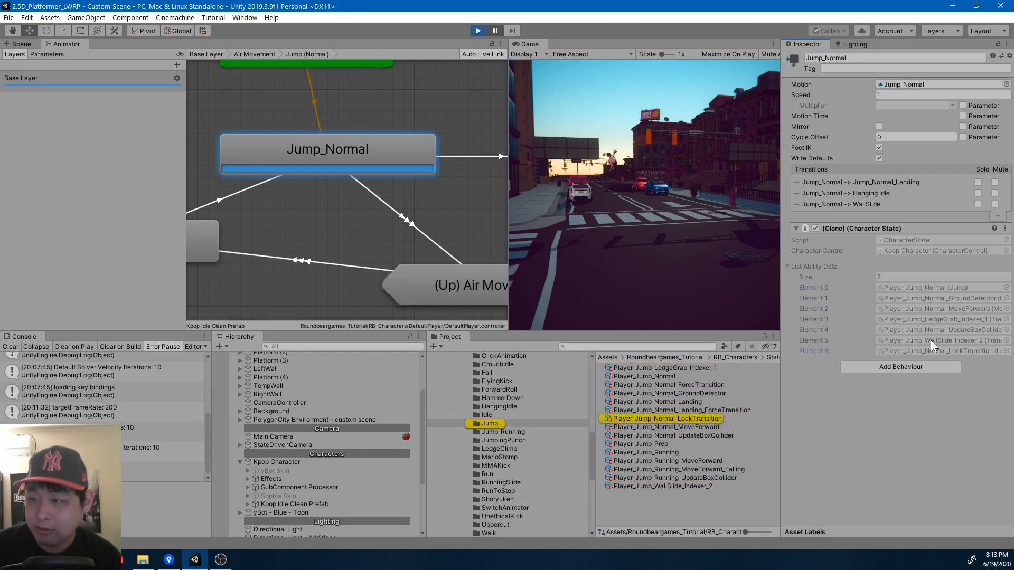
click(642, 376)
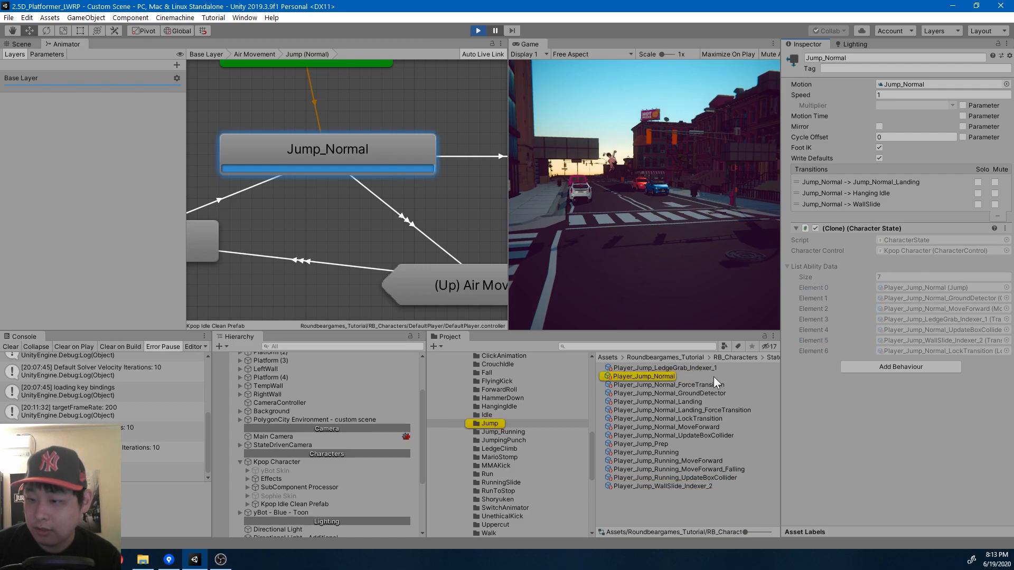
click(643, 377)
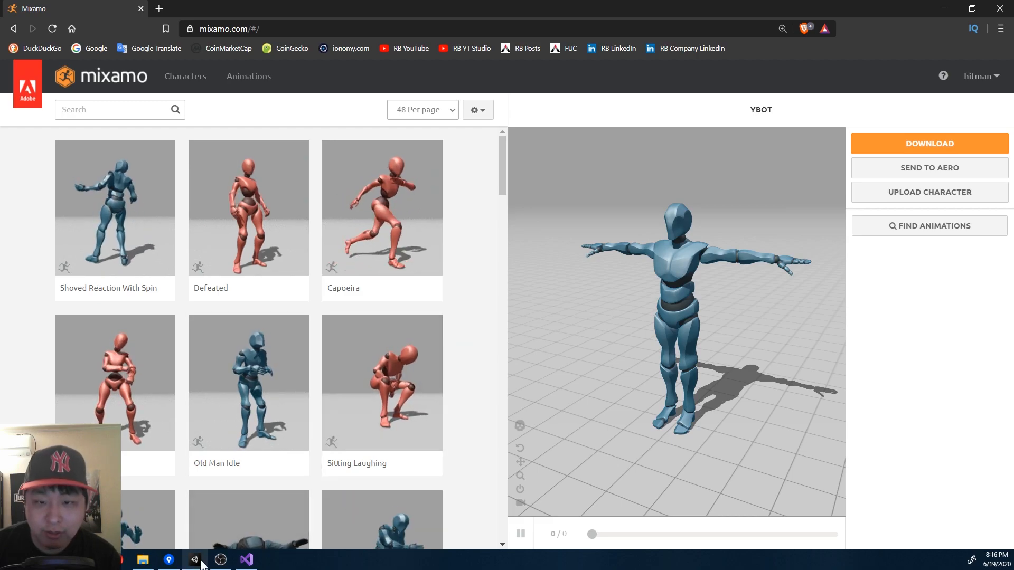
click(194, 559)
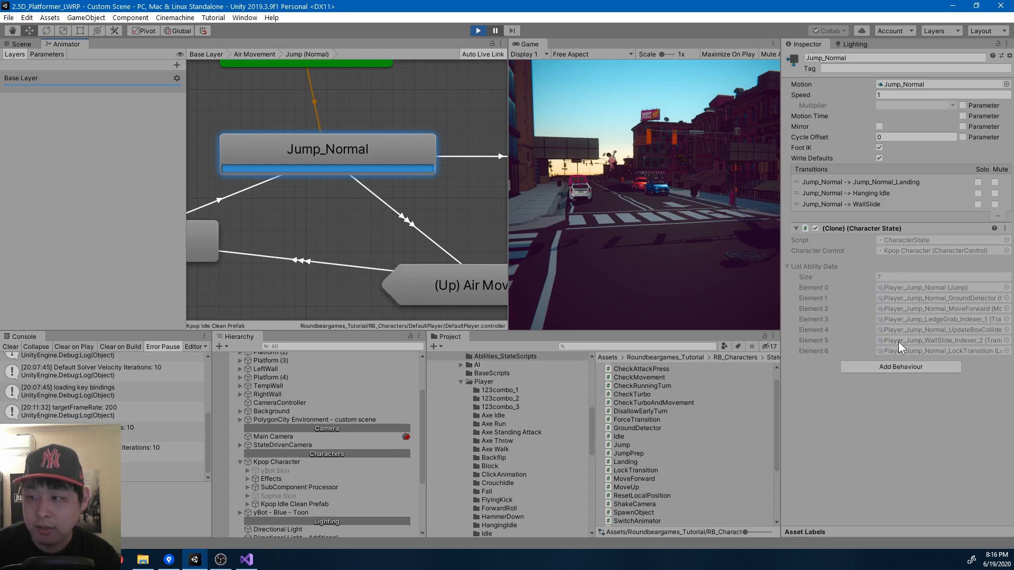
mouse_move(879, 311)
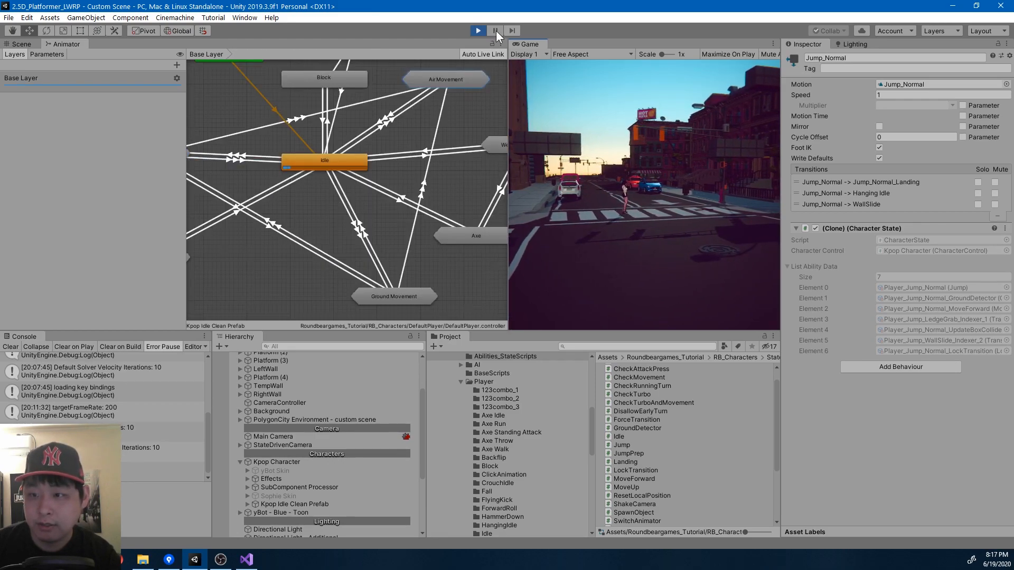
Step: Inspect 123combo_2, ping its Attack and ground detector assets, and select the 123combo_1 transition
click(478, 31)
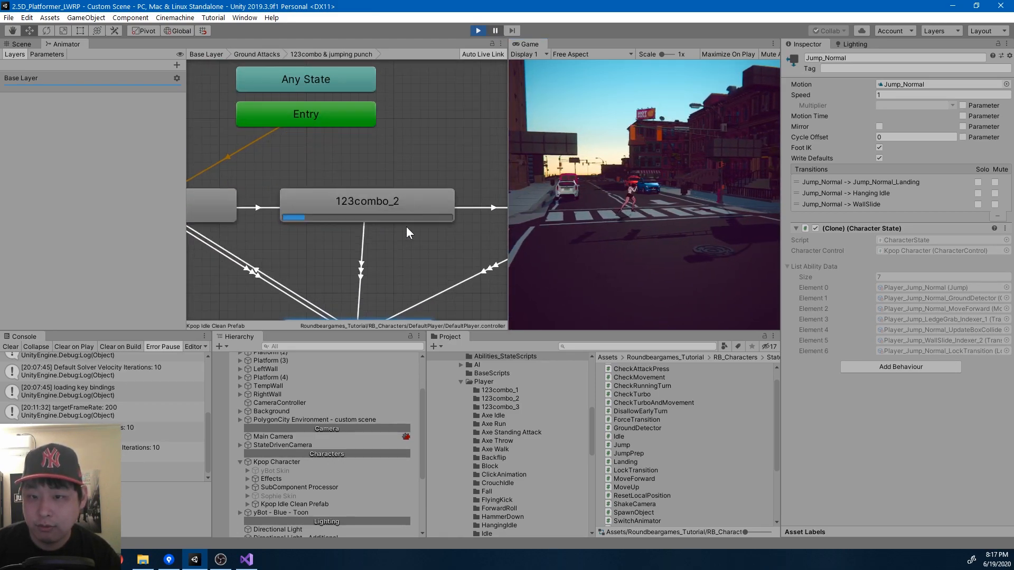
click(367, 202)
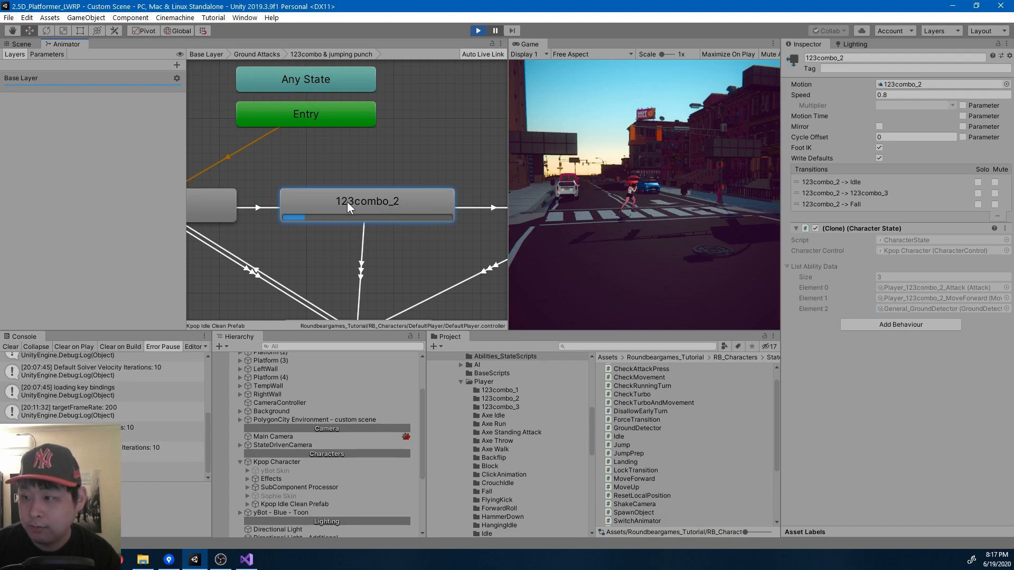
mouse_move(378, 209)
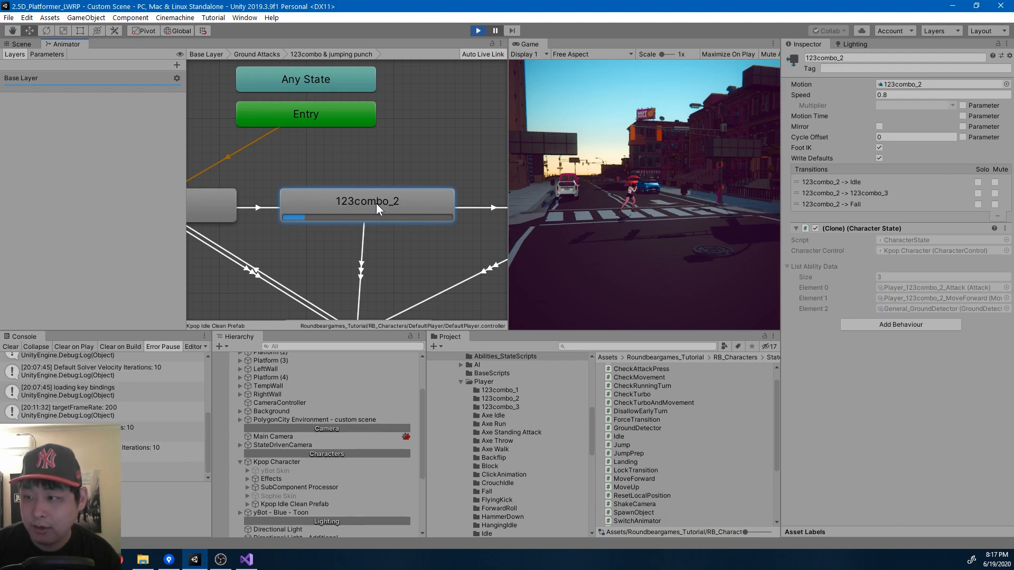
click(500, 398)
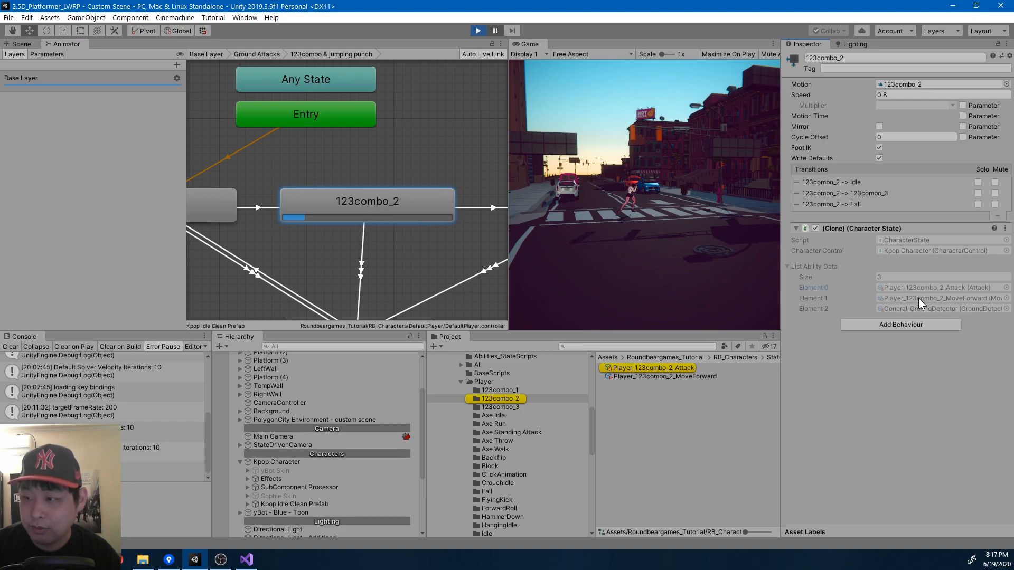
click(661, 377)
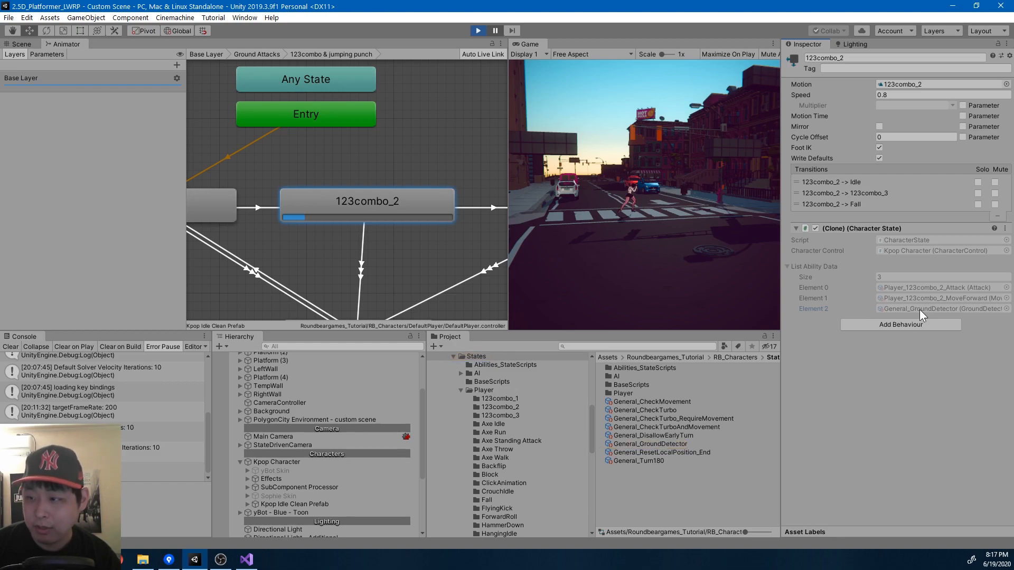
click(649, 444)
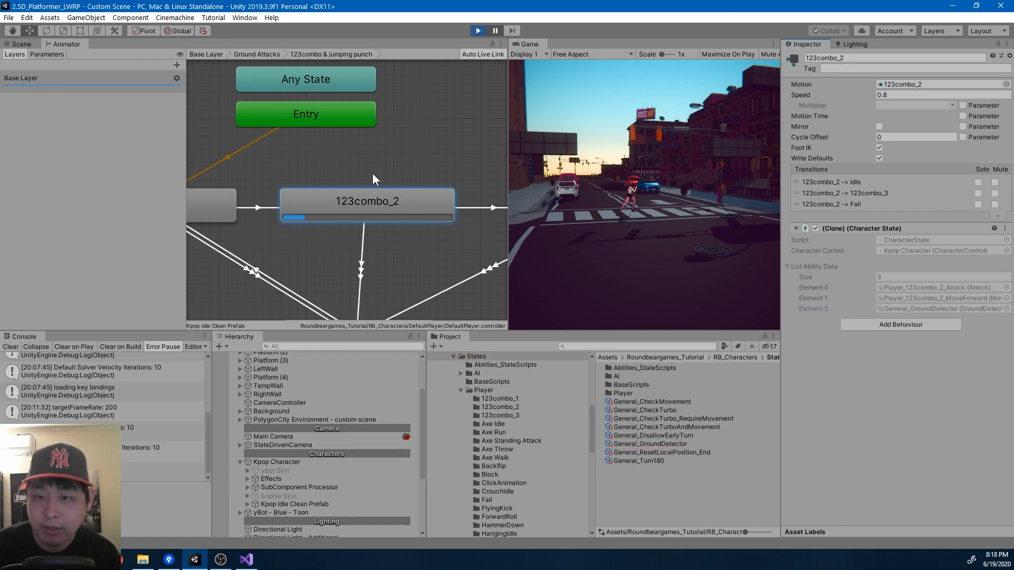
mouse_move(401, 236)
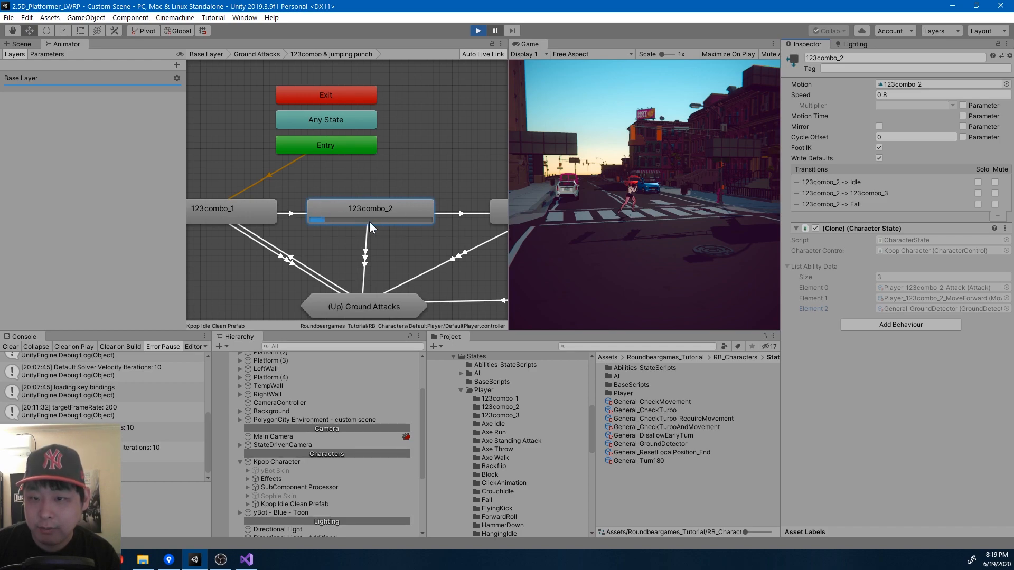
mouse_move(922, 293)
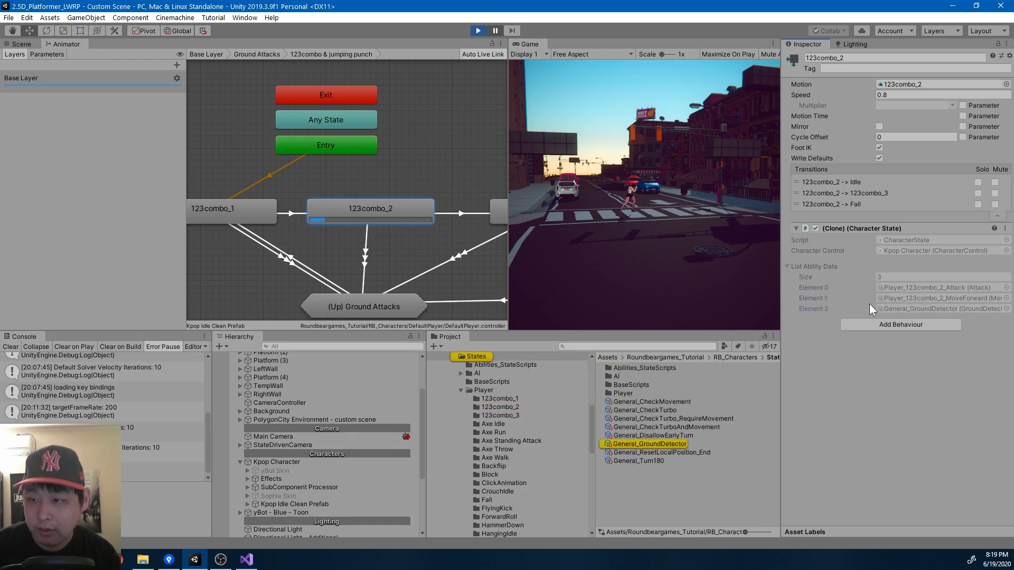
click(290, 215)
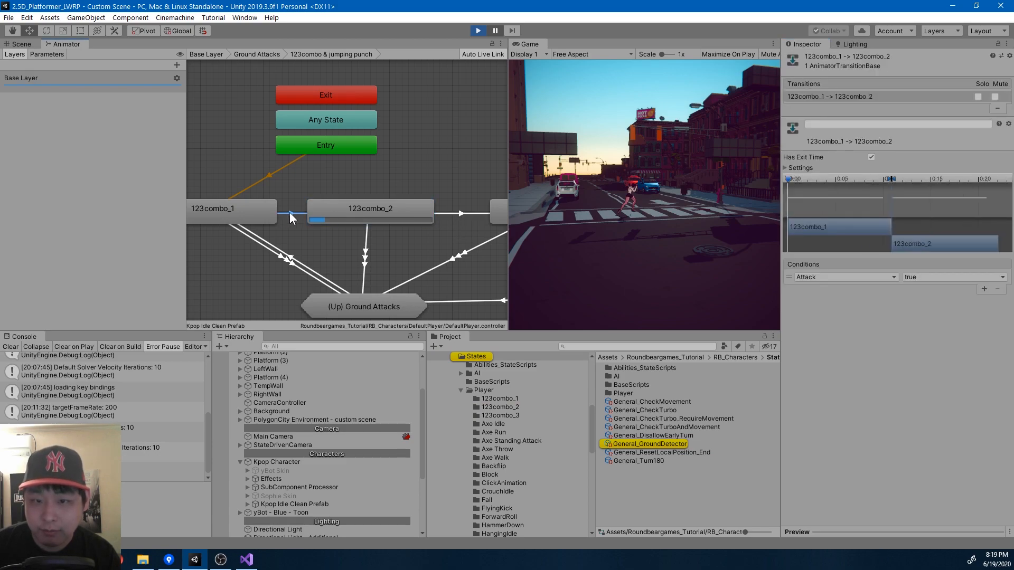
click(369, 208)
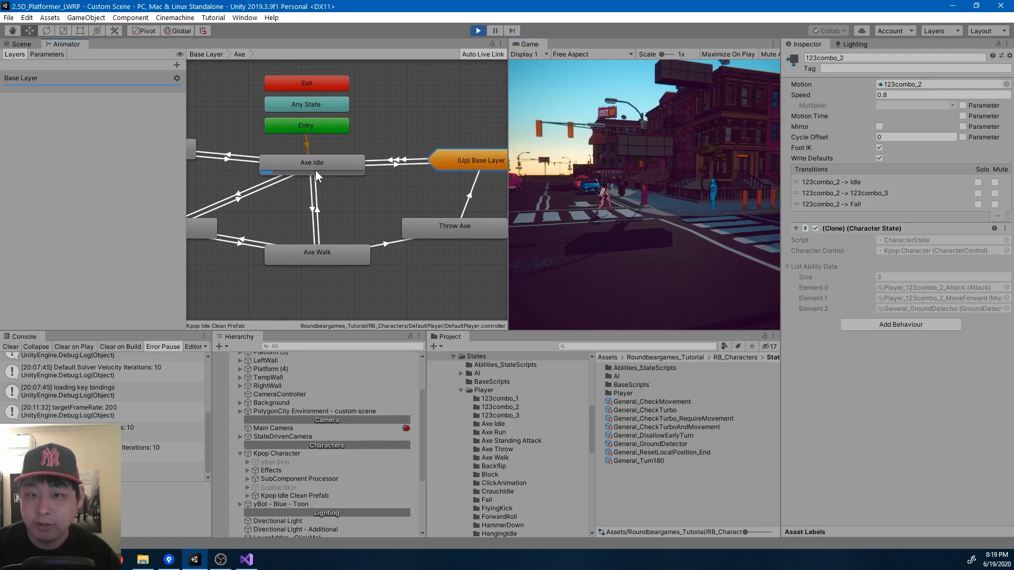
Step: Inspect the Axe Idle state's transitions and abilities, then stop play mode
click(311, 163)
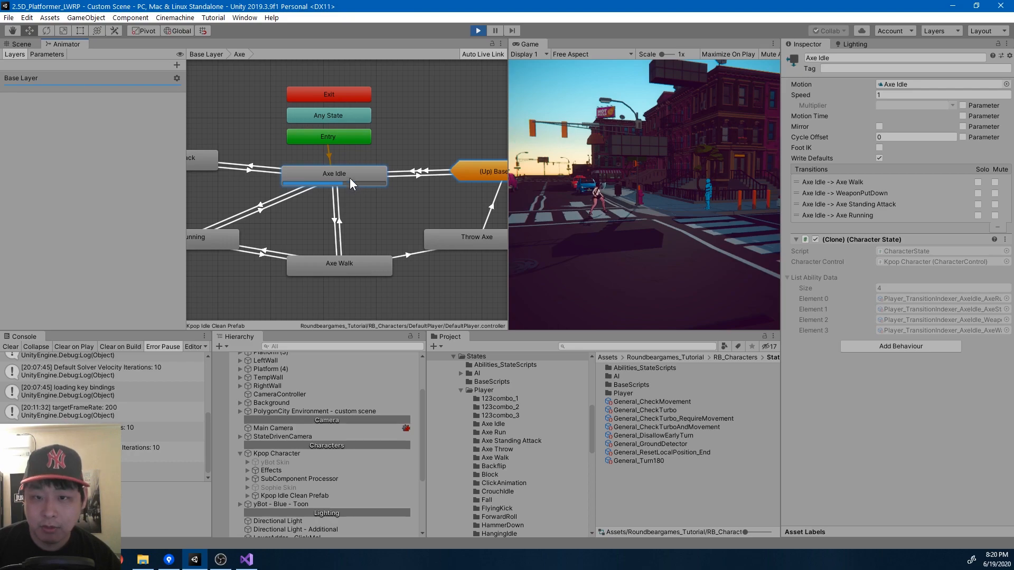
mouse_move(305, 193)
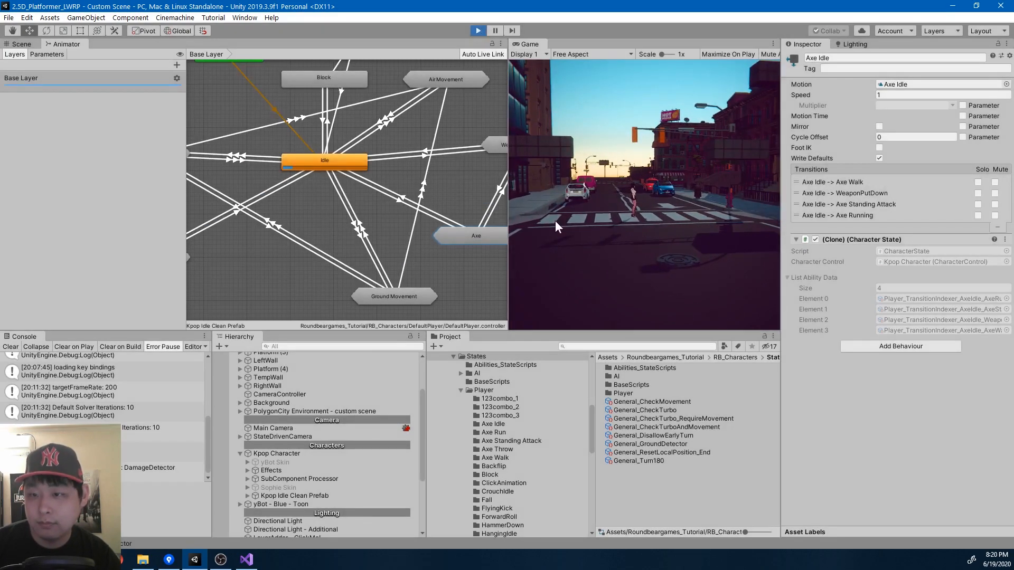
click(496, 31)
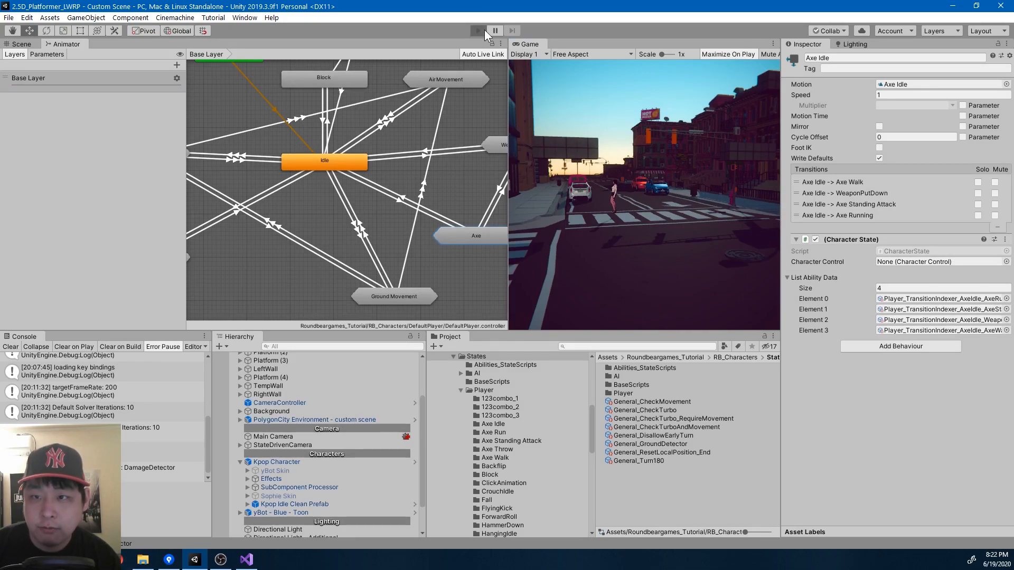
click(478, 31)
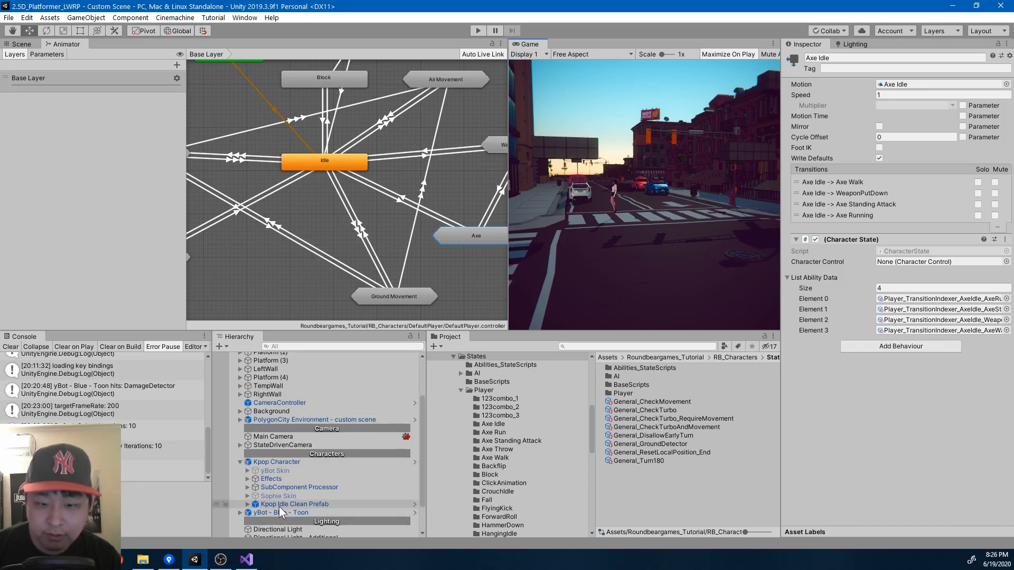
Step: Select Kpop Idle Clean Prefab, Hips, LedgeChecker and SubComponent Processor, then inspect Air Movement
click(294, 504)
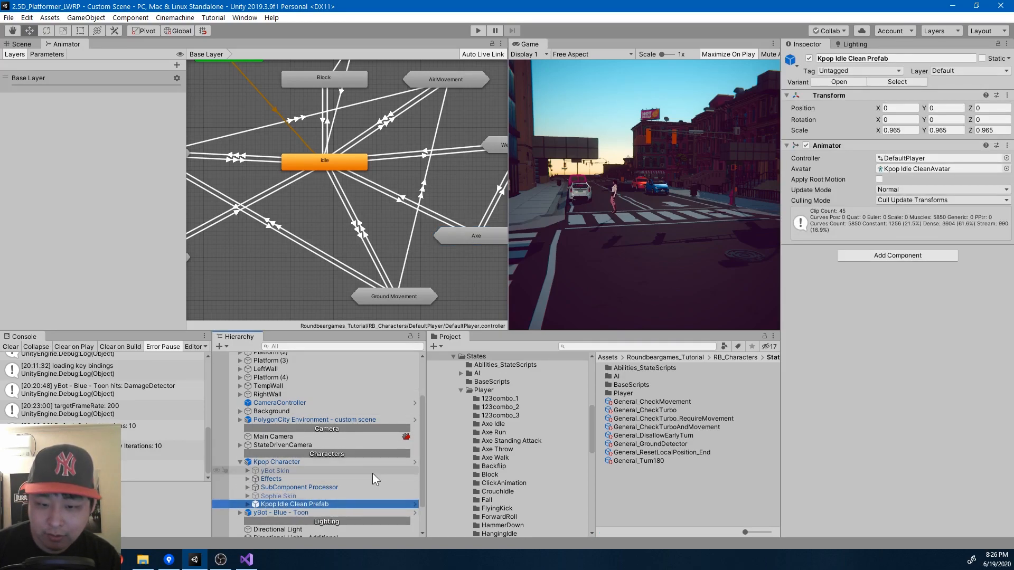
mouse_move(385, 477)
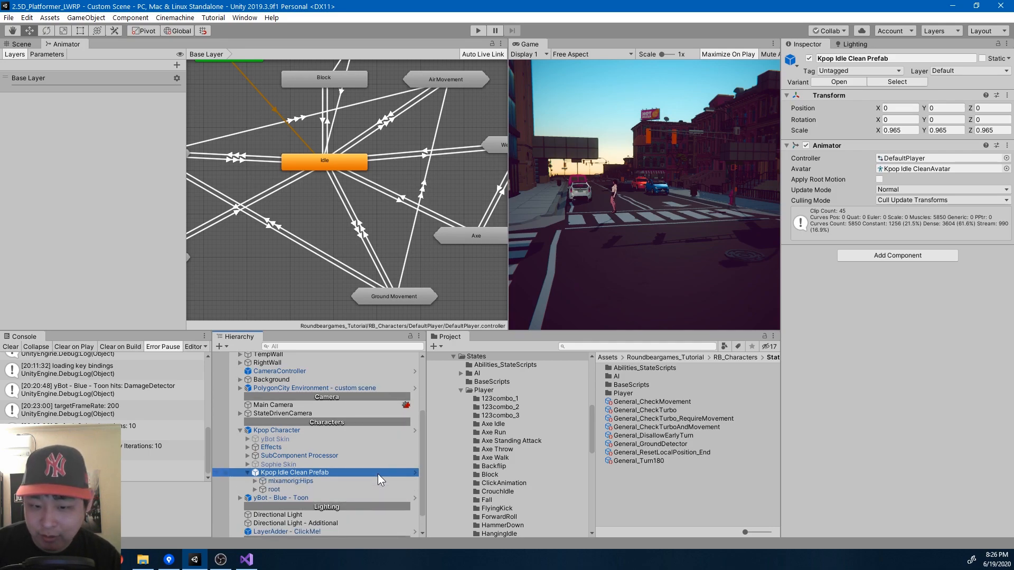
click(290, 481)
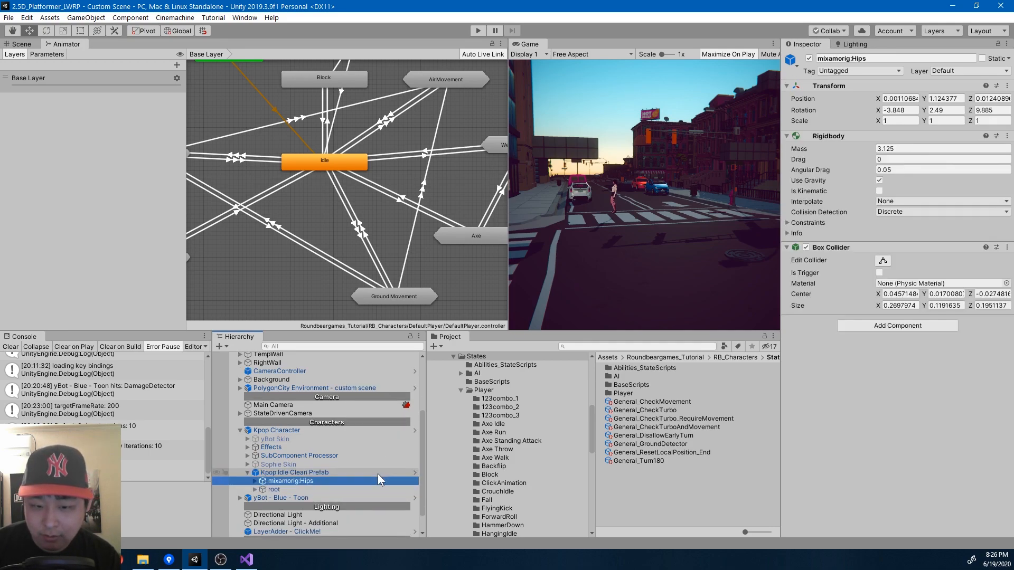
click(334, 465)
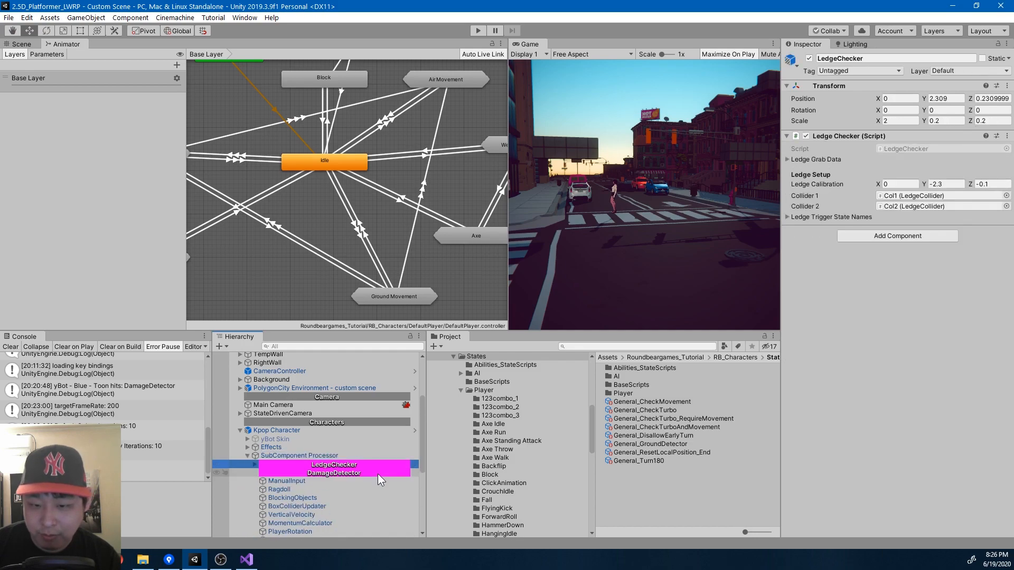
click(300, 455)
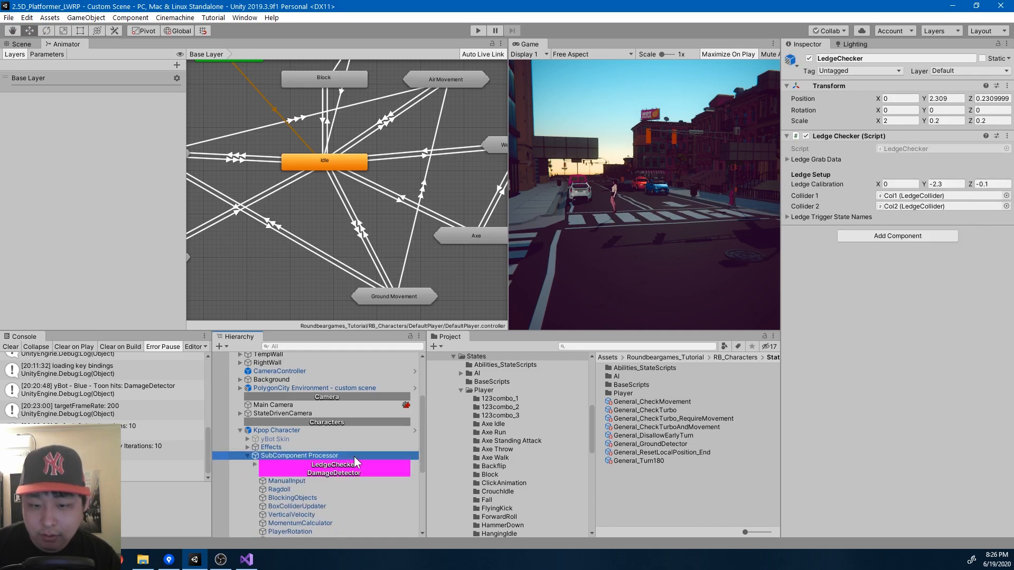
click(300, 455)
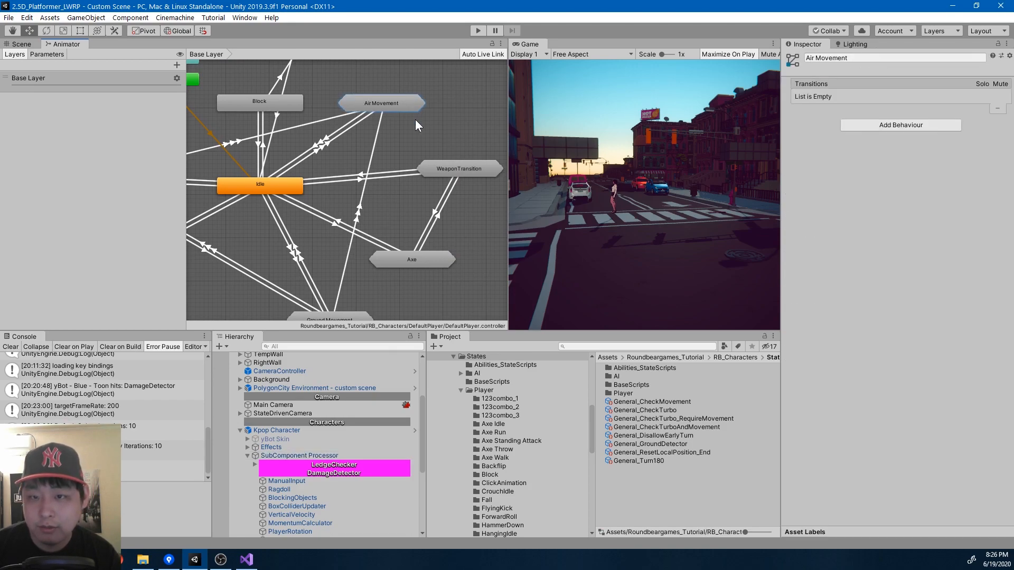
mouse_move(390, 108)
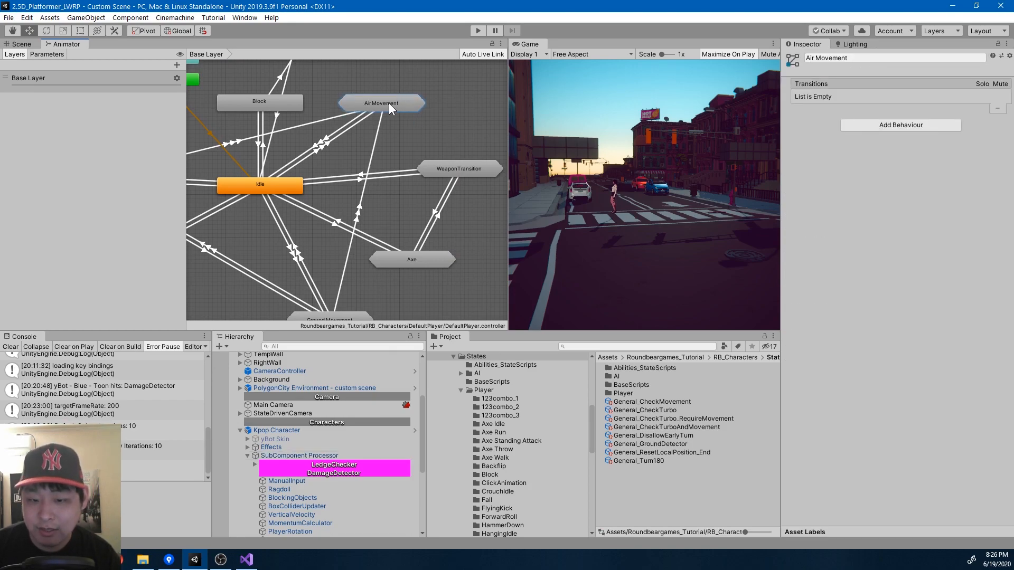
click(300, 456)
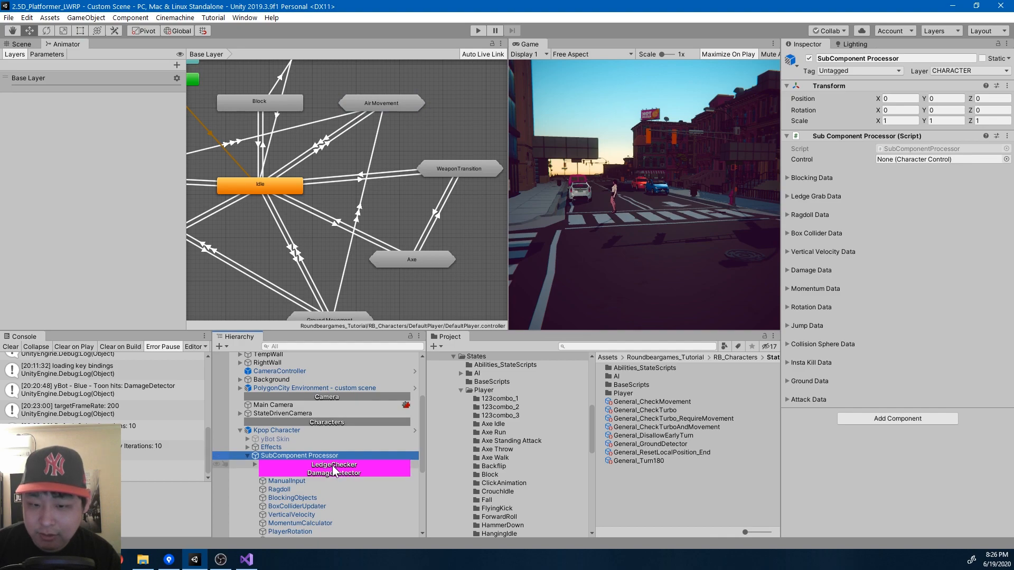
click(278, 489)
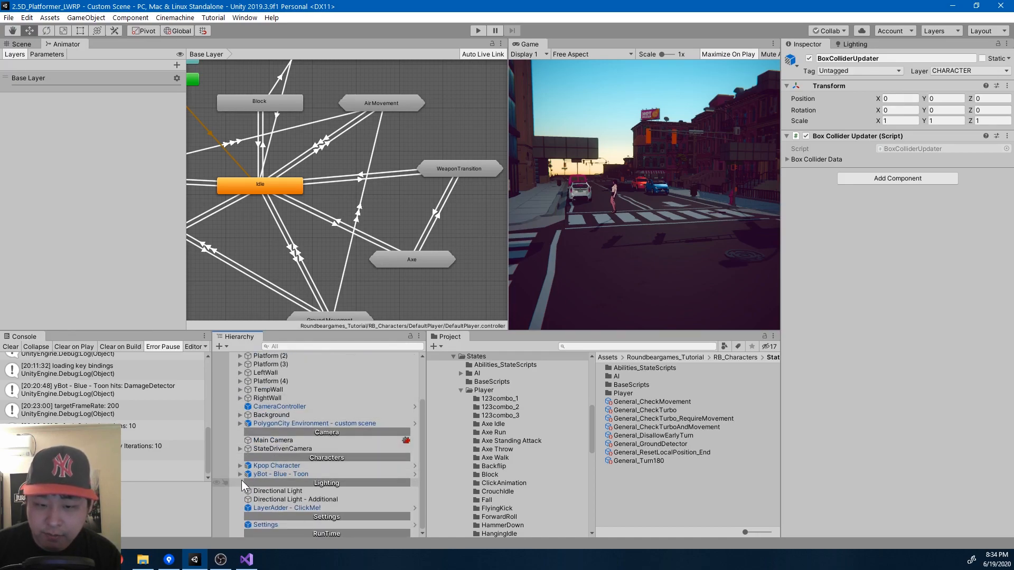
click(247, 474)
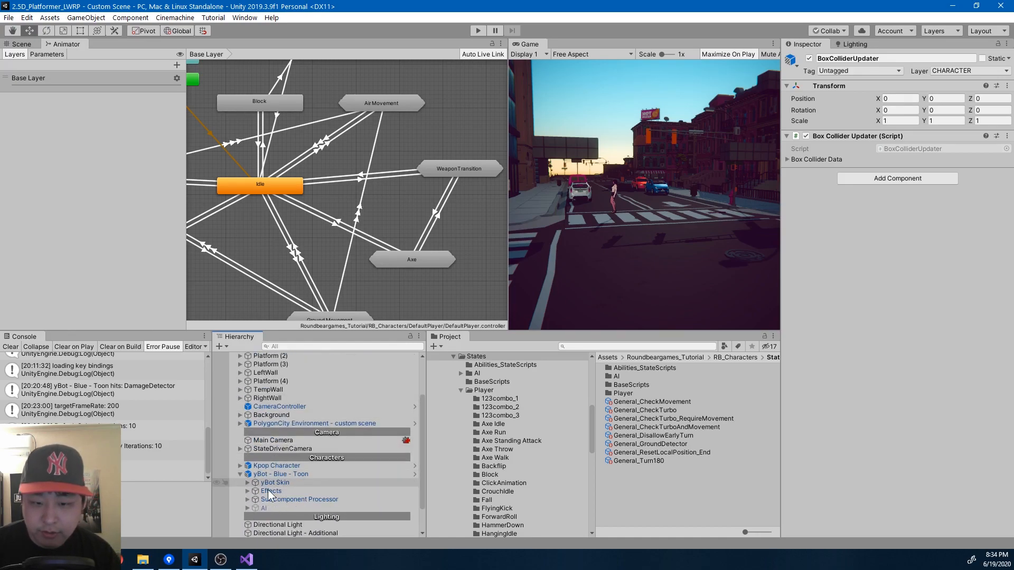
Step: Select yBot's AI object set to WALK_AND_JUMP, then run and stop a play-test
click(263, 508)
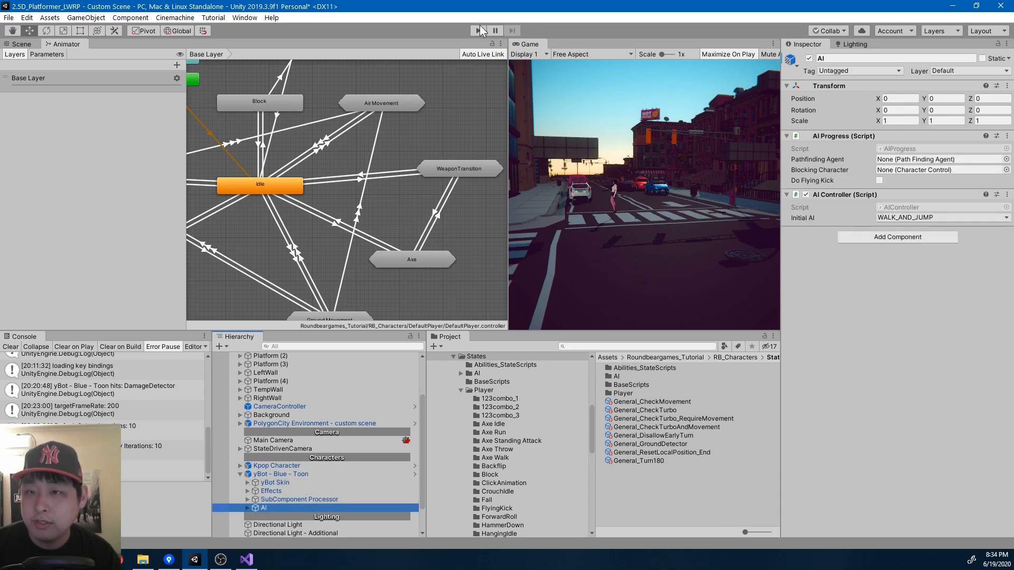
click(478, 30)
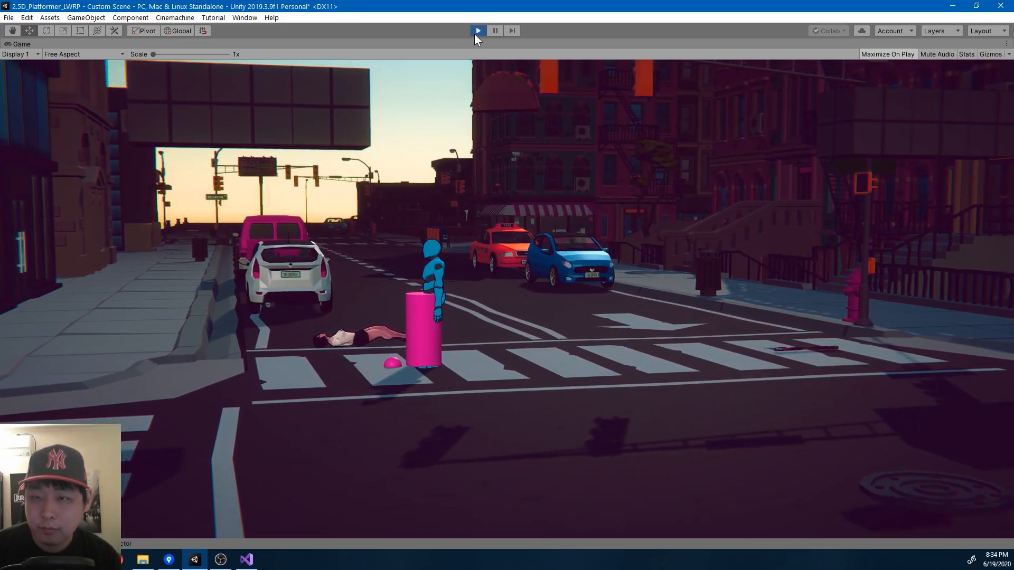
click(477, 30)
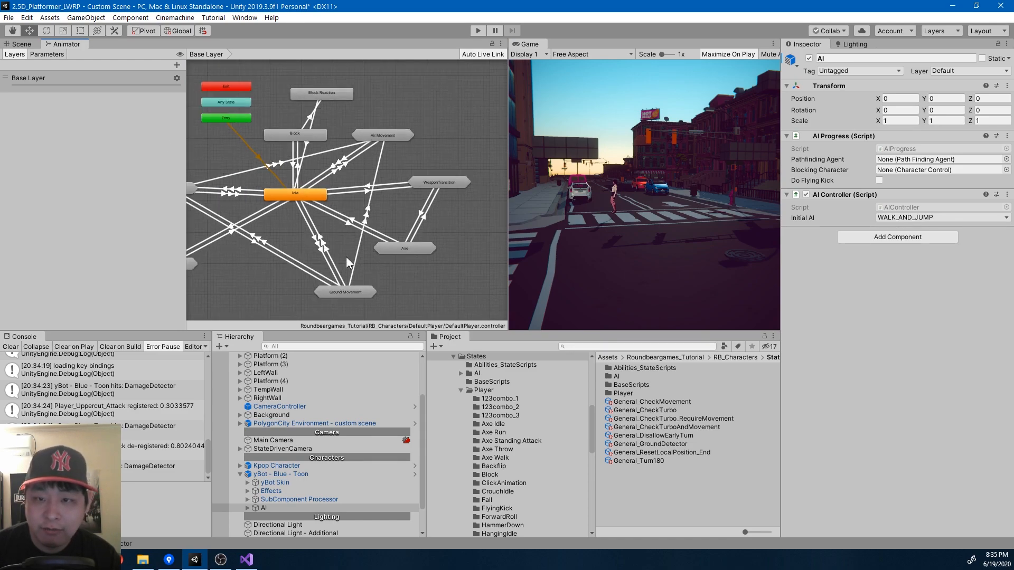
mouse_move(354, 294)
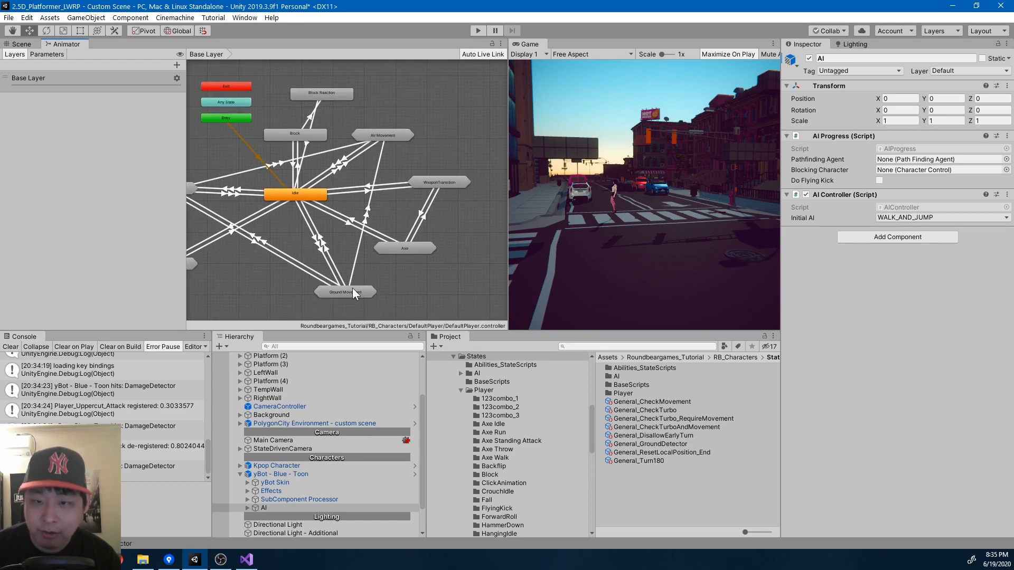
Step: Inspect the Axe state, then the Block state with its two transitions and three ability entries
click(404, 247)
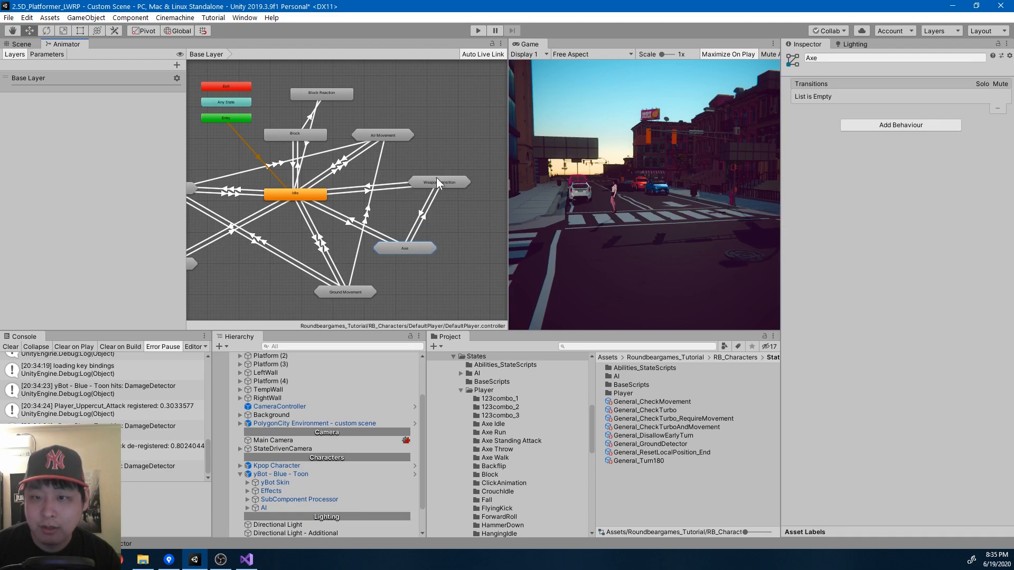
click(295, 134)
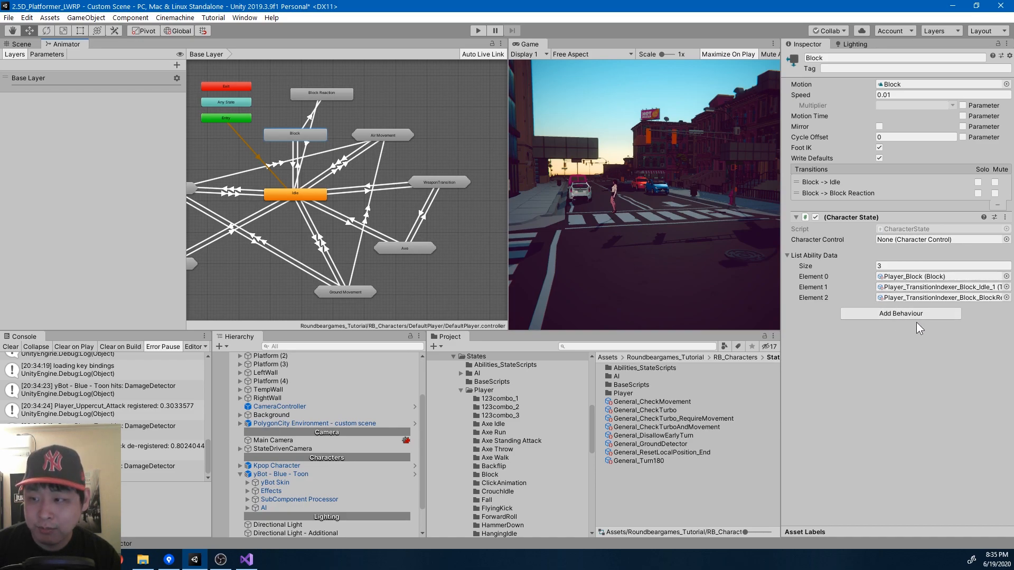
mouse_move(841, 379)
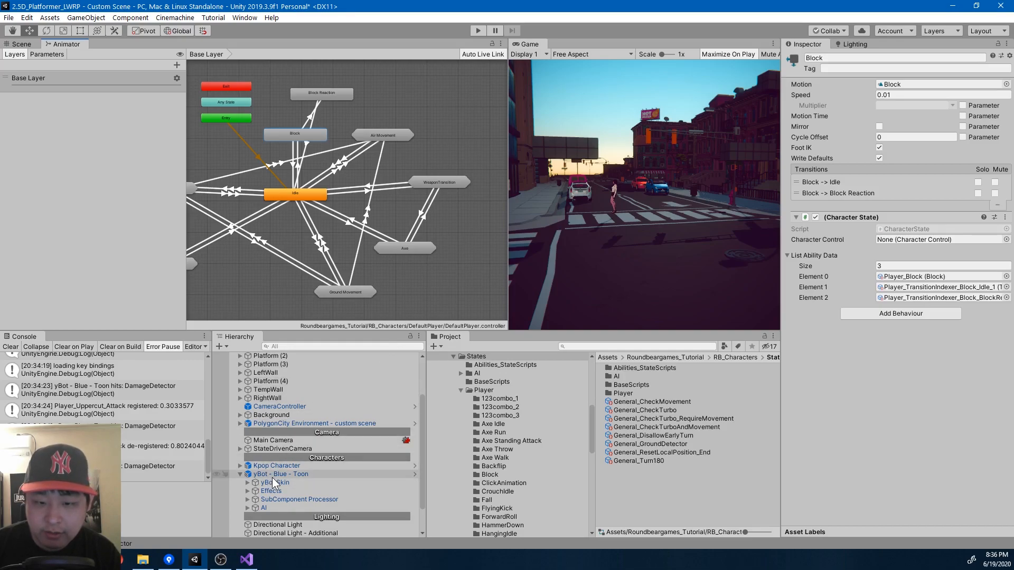
Step: Inspect yBot, Kpop Character's SubComponent Processor and ManualInput, ending on yBot's AI object
click(280, 474)
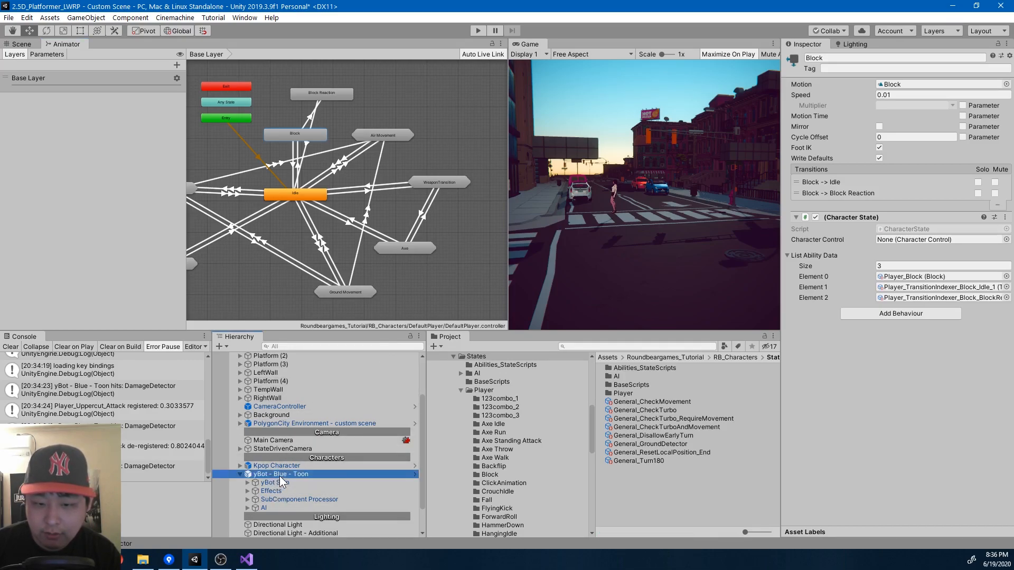
click(276, 466)
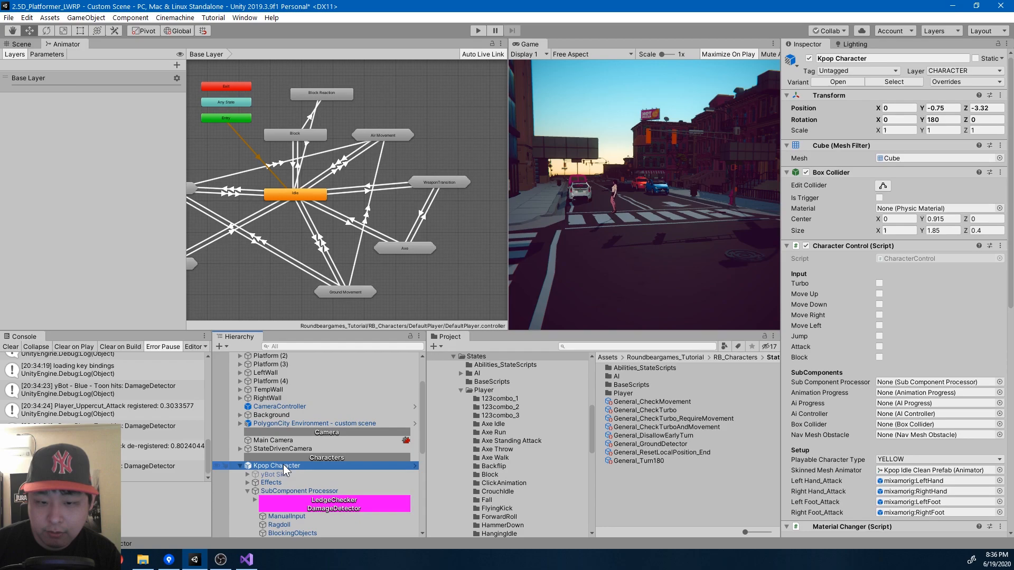
click(299, 458)
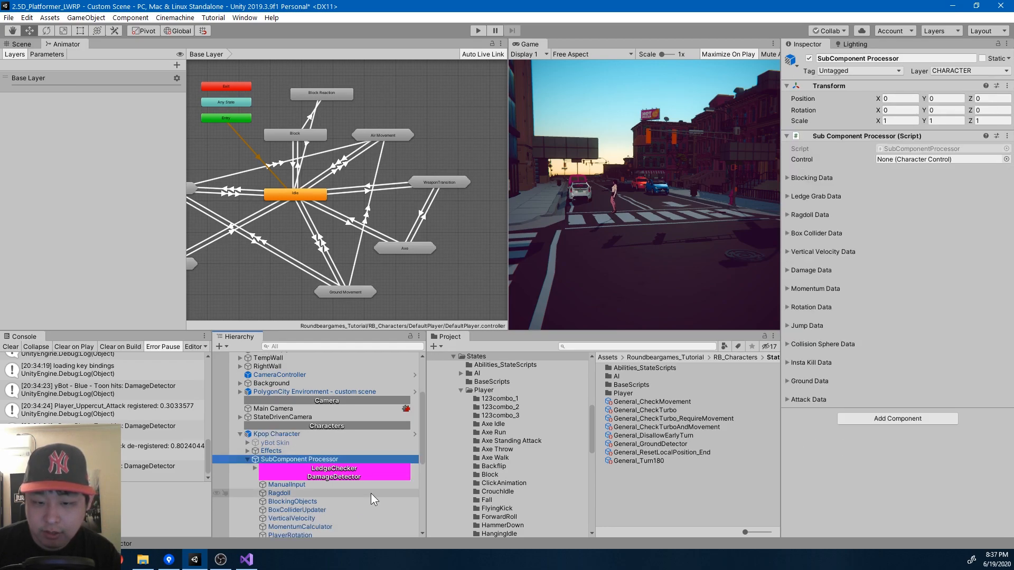
click(286, 485)
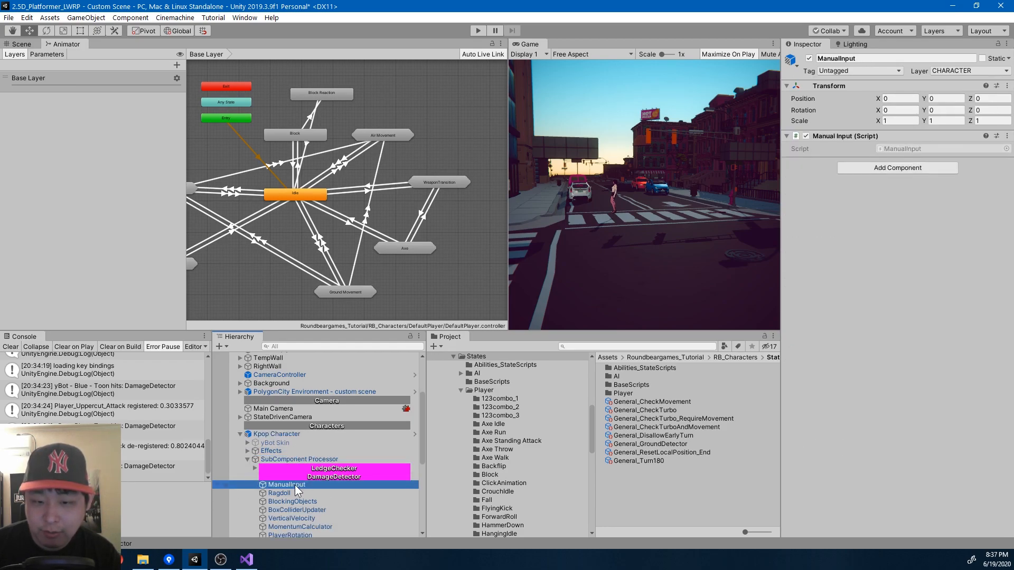
scroll(down, 3)
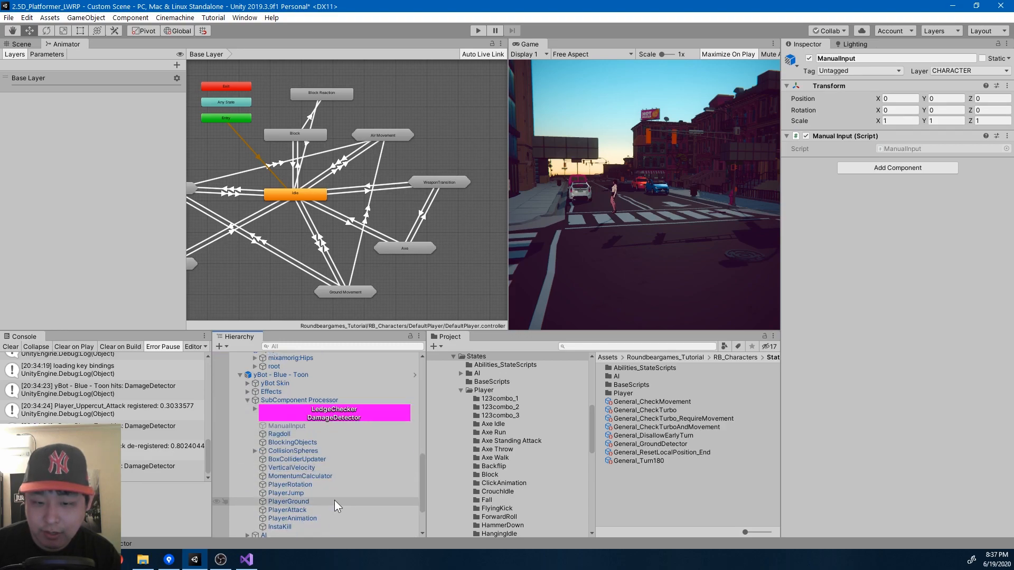
click(263, 475)
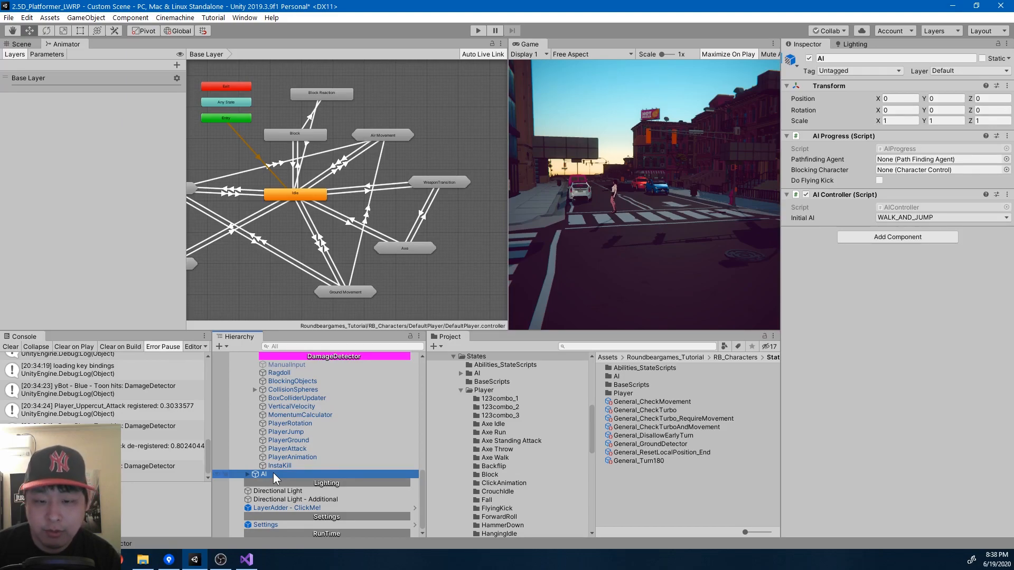
mouse_move(46, 54)
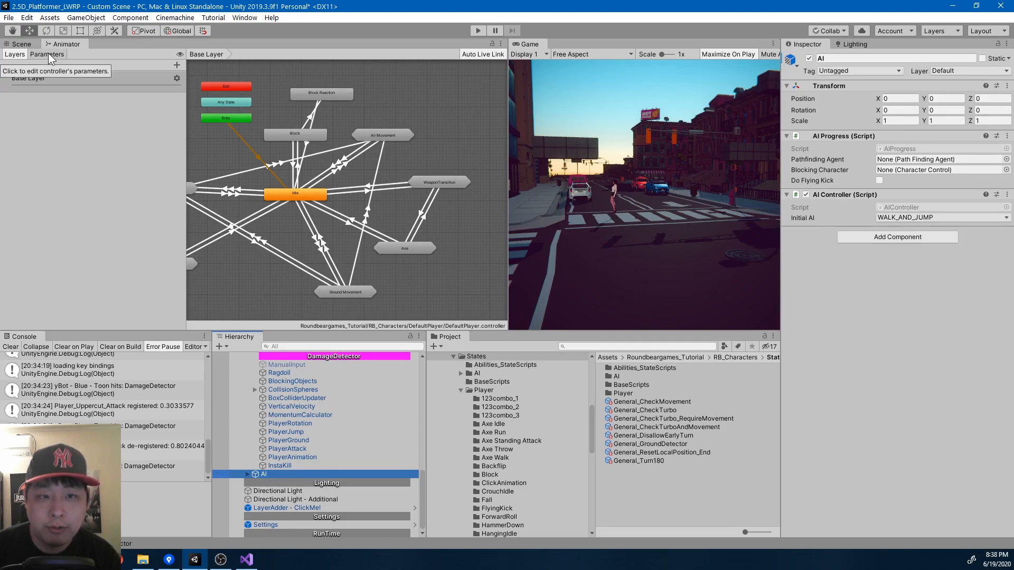
Step: Show the Move, Jump and Grounded parameters, inspect Idle, then reselect yBot's AI
click(46, 54)
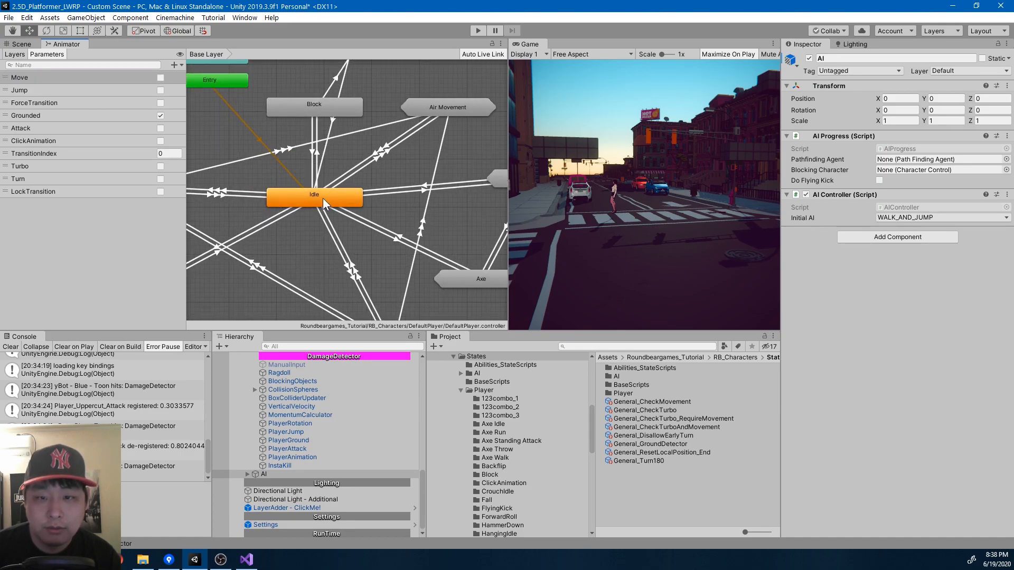
click(314, 195)
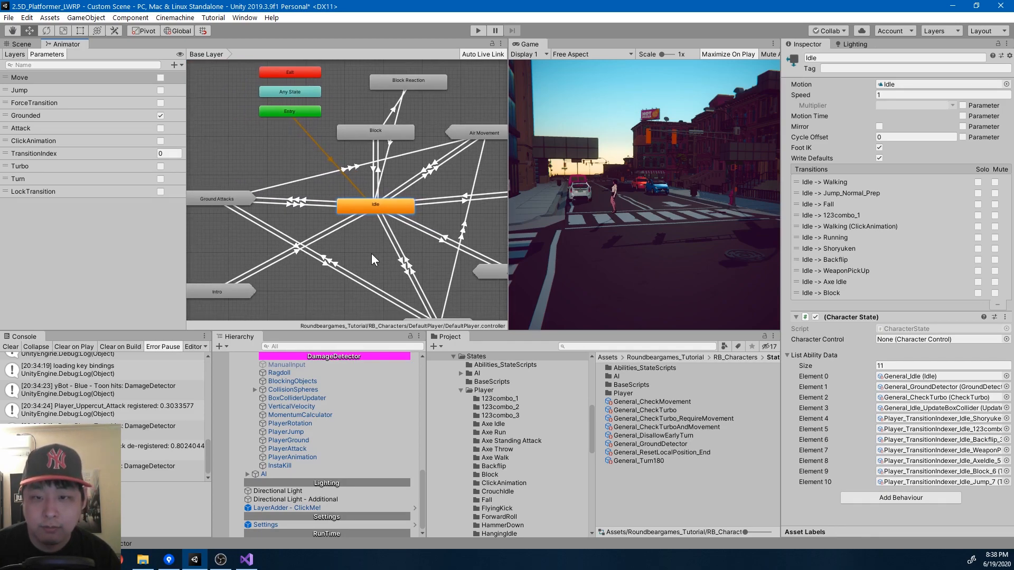
click(263, 474)
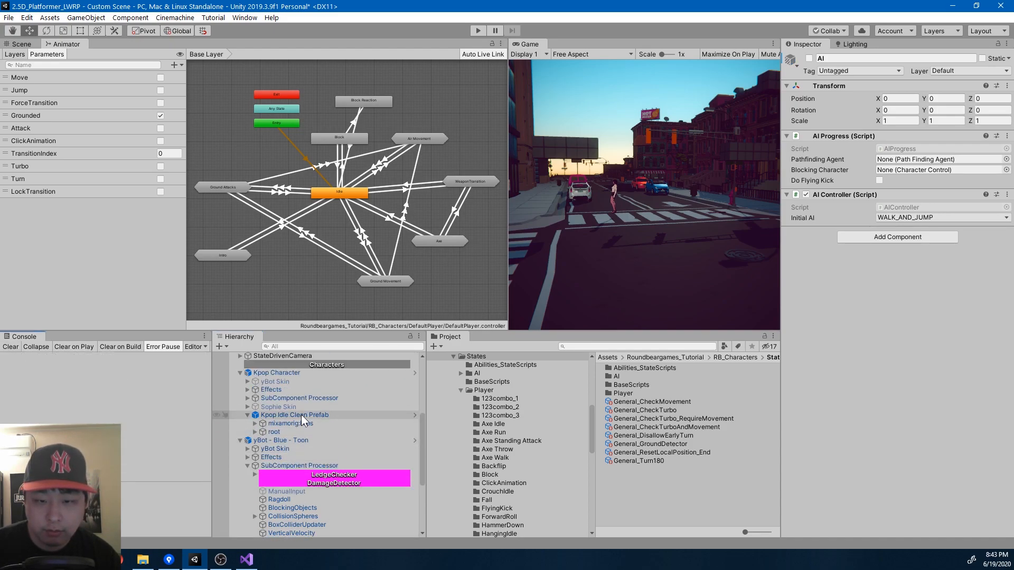
Step: With Kpop Idle Clean Prefab selected and the game running, set TransitionIndex to 2
click(294, 414)
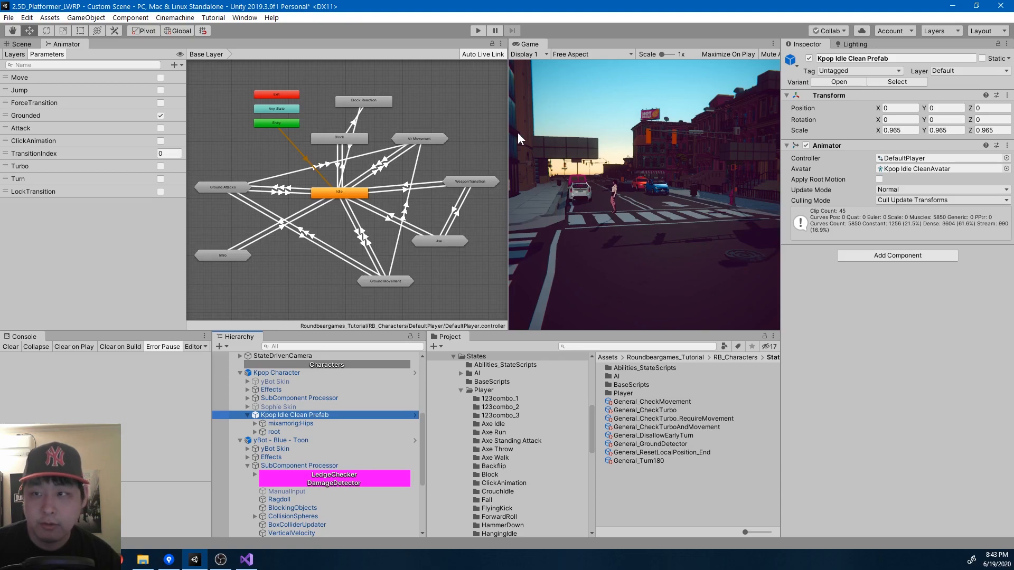
click(477, 31)
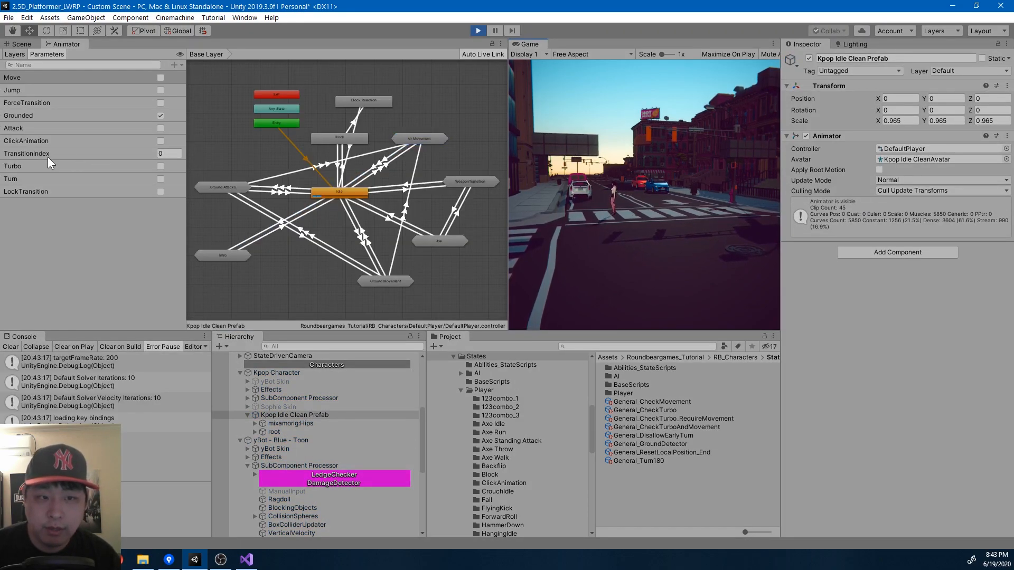
click(167, 153)
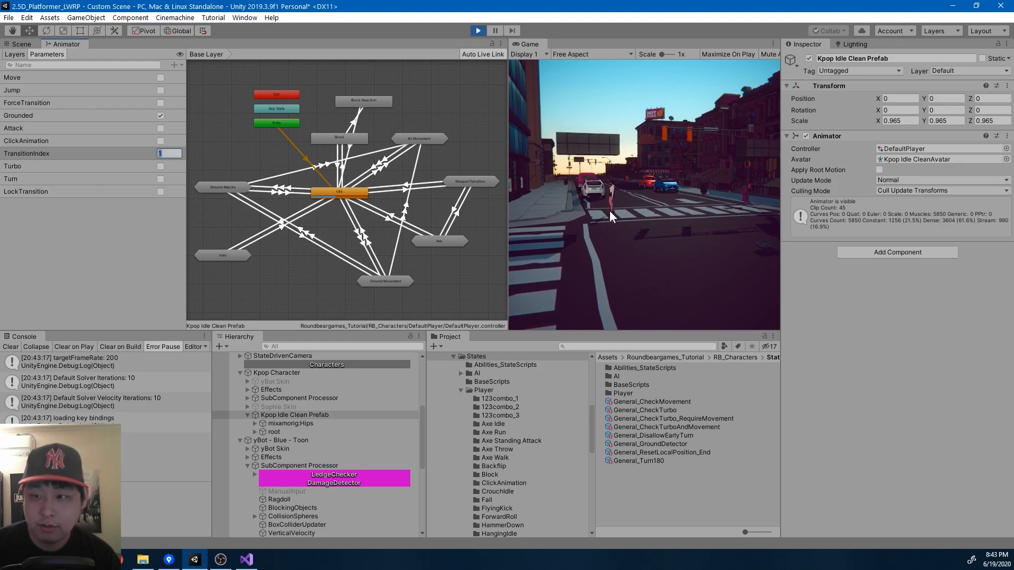
text(2)
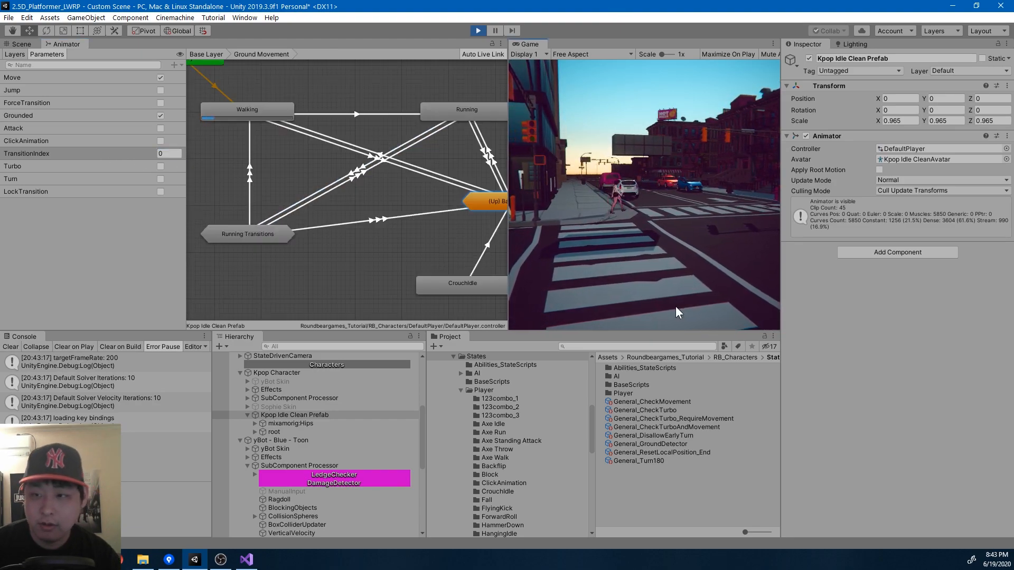
click(205, 54)
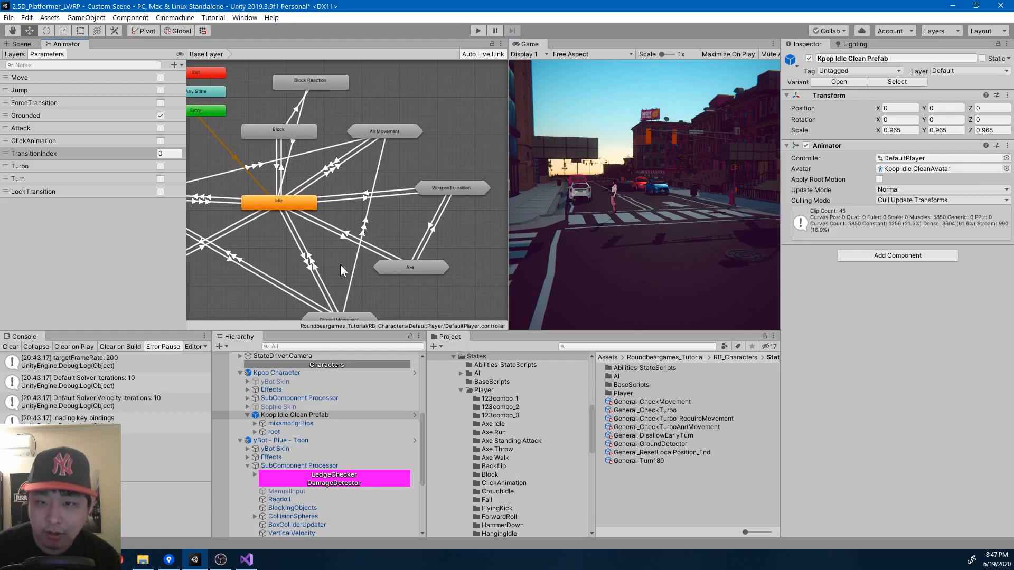
mouse_move(450, 233)
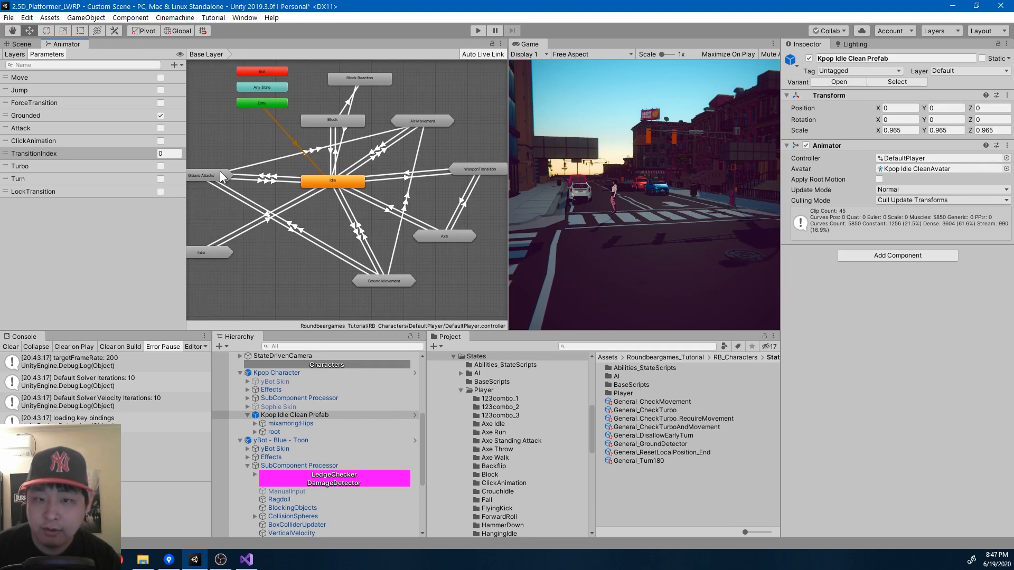
mouse_move(443, 217)
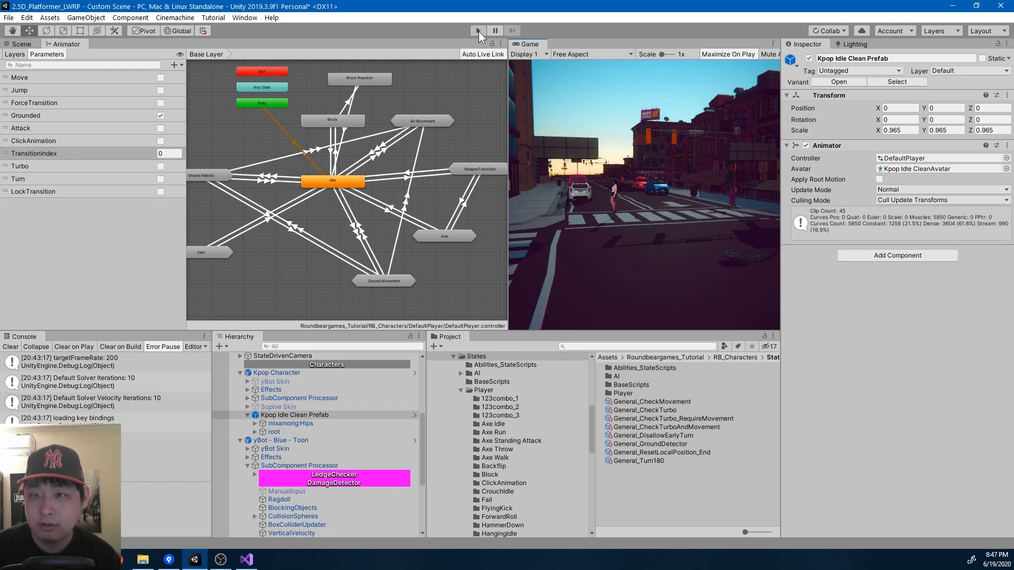
Step: Start another play run with the Kpop animator's base layer graph visible
click(479, 30)
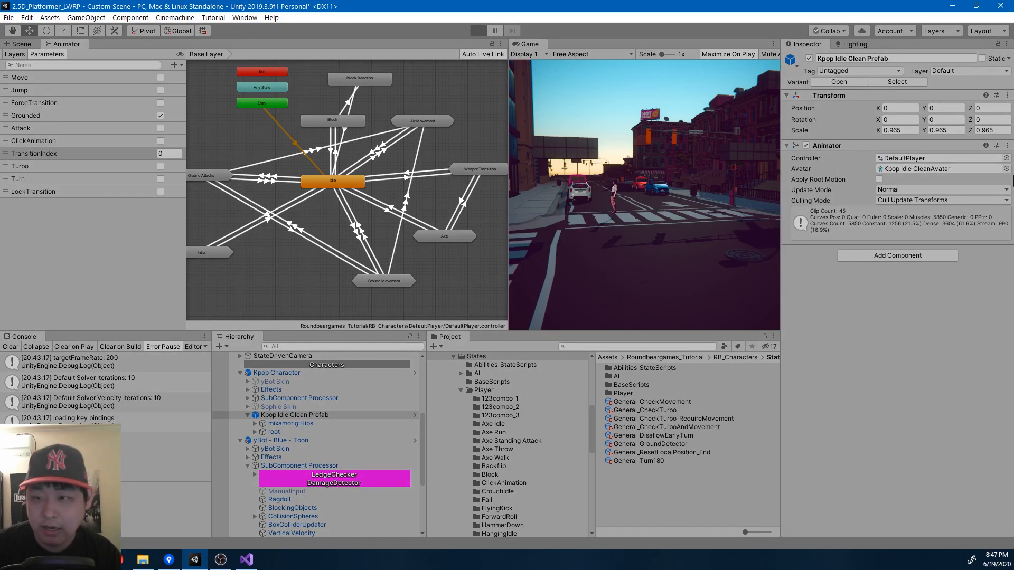